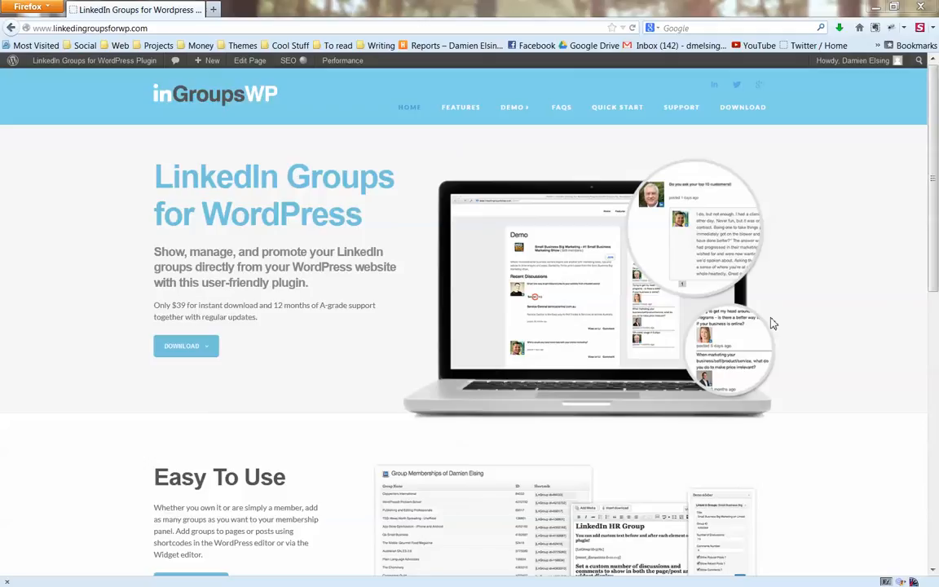
pyautogui.moveTo(895, 235)
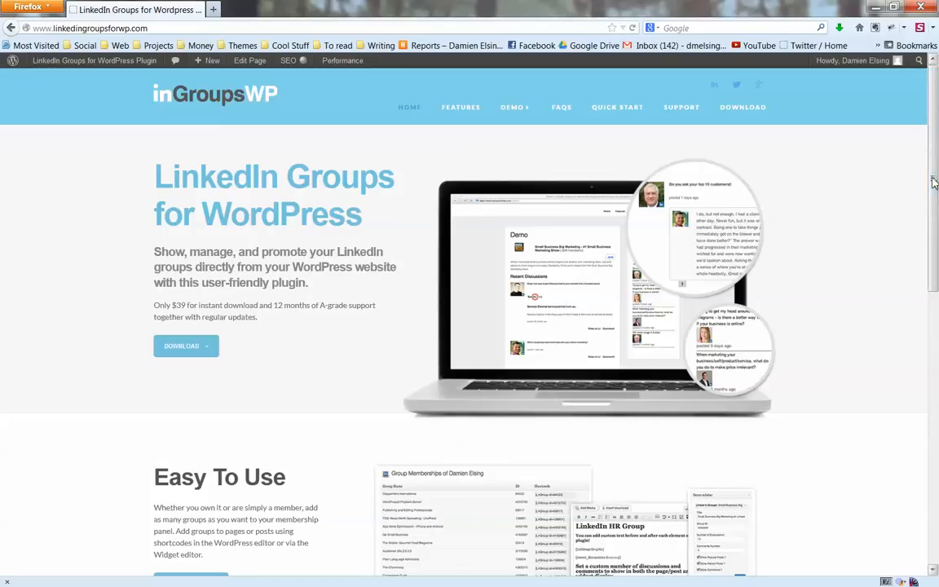
pyautogui.moveTo(910, 201)
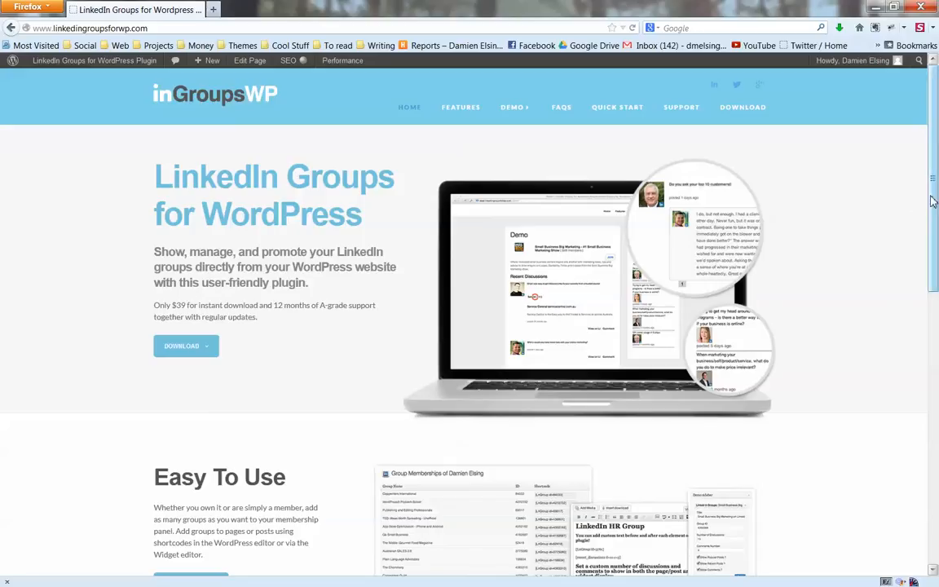
# Step: Scroll the homepage down to the Easy To Use section and its four feature highlights
pyautogui.scroll(-3)
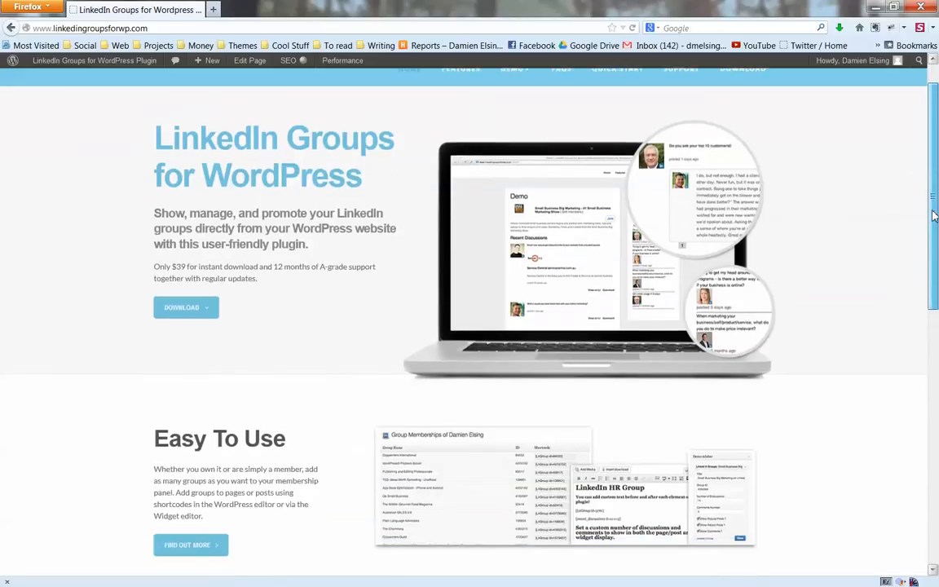
pyautogui.scroll(-3)
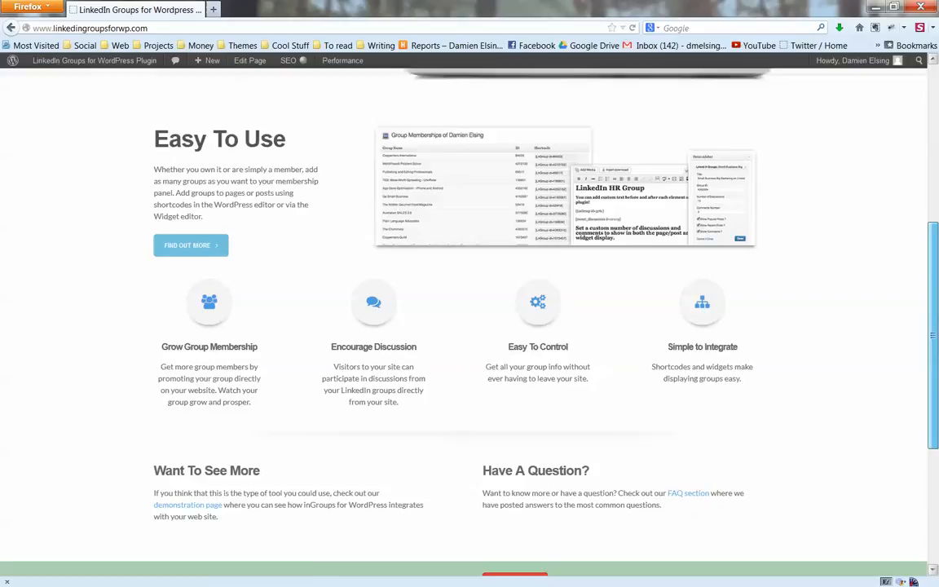
pyautogui.scroll(-3)
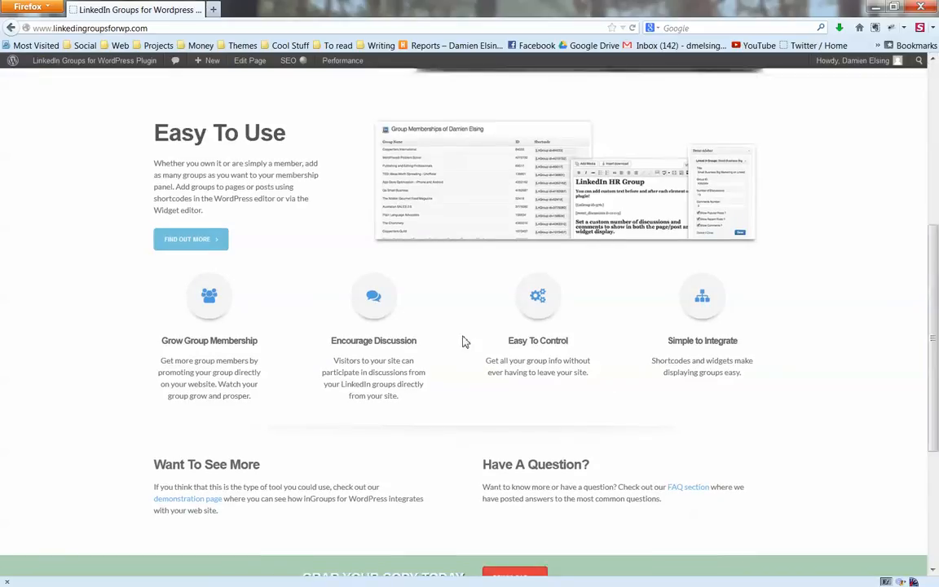
pyautogui.moveTo(449, 334)
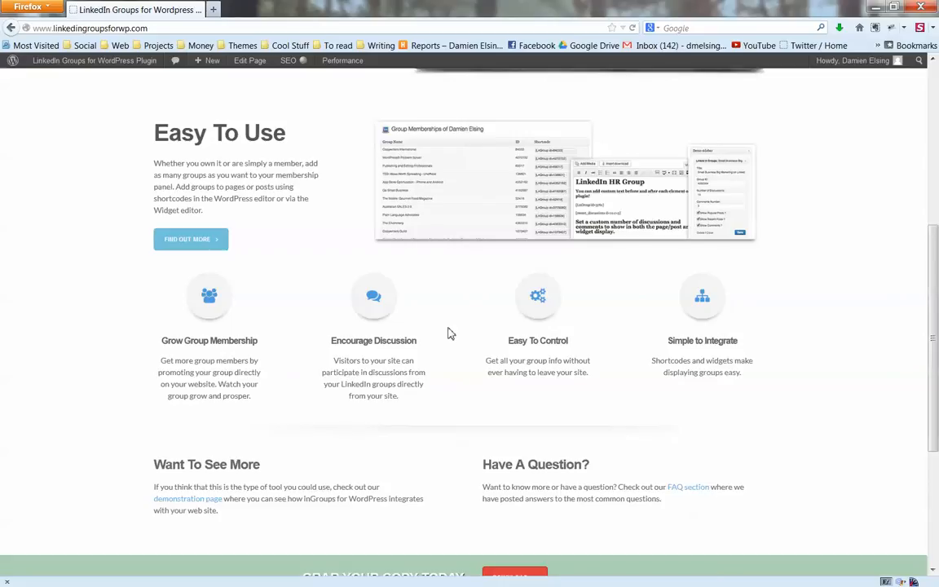
pyautogui.moveTo(447, 333)
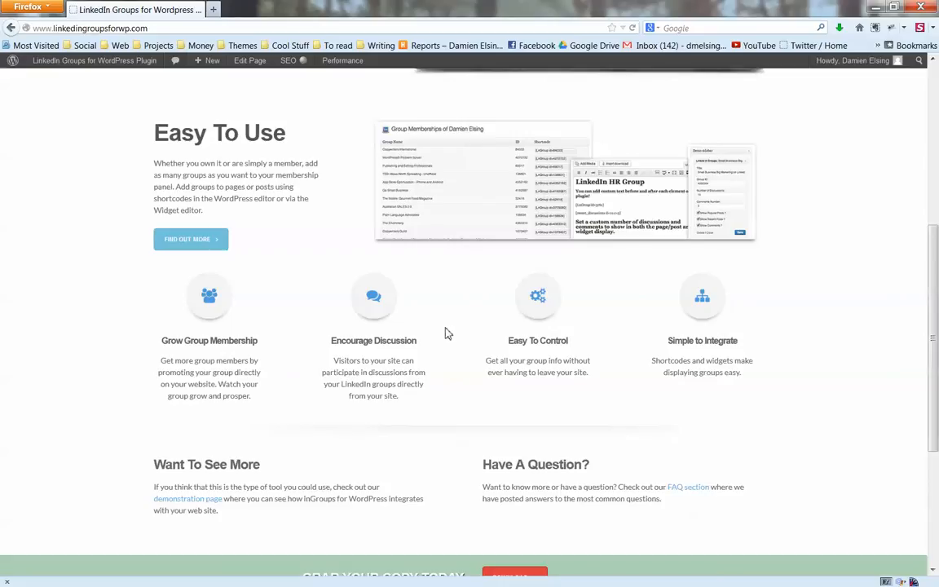
pyautogui.moveTo(435, 340)
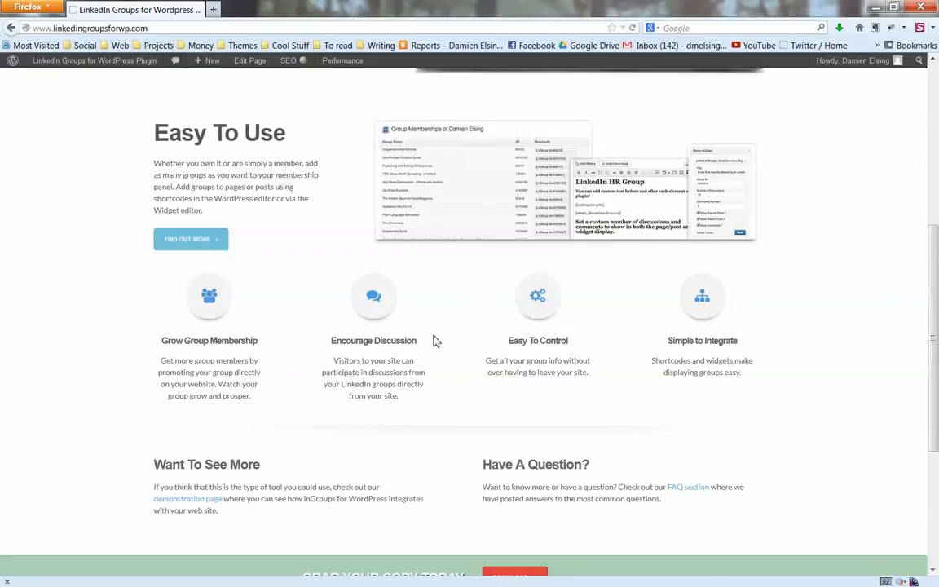
pyautogui.moveTo(429, 337)
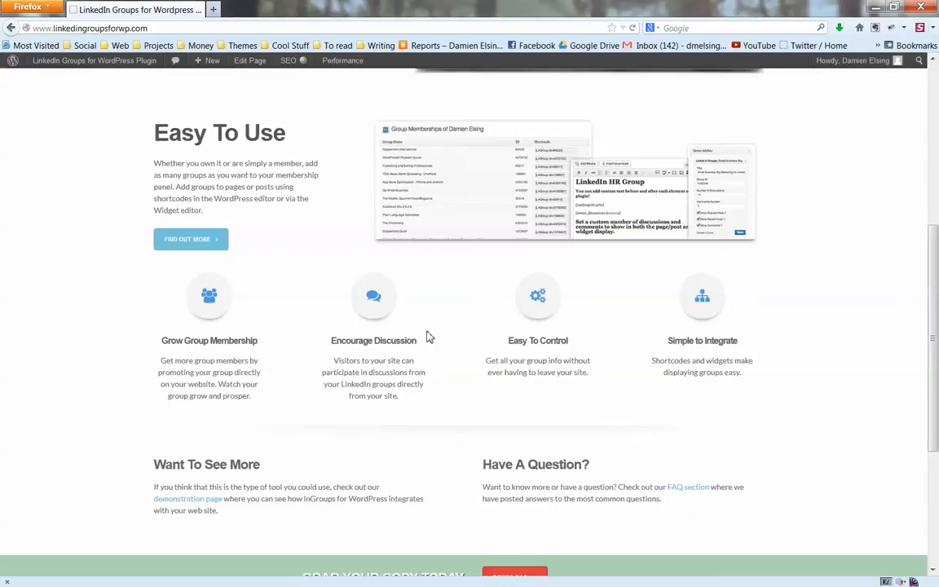
pyautogui.moveTo(424, 334)
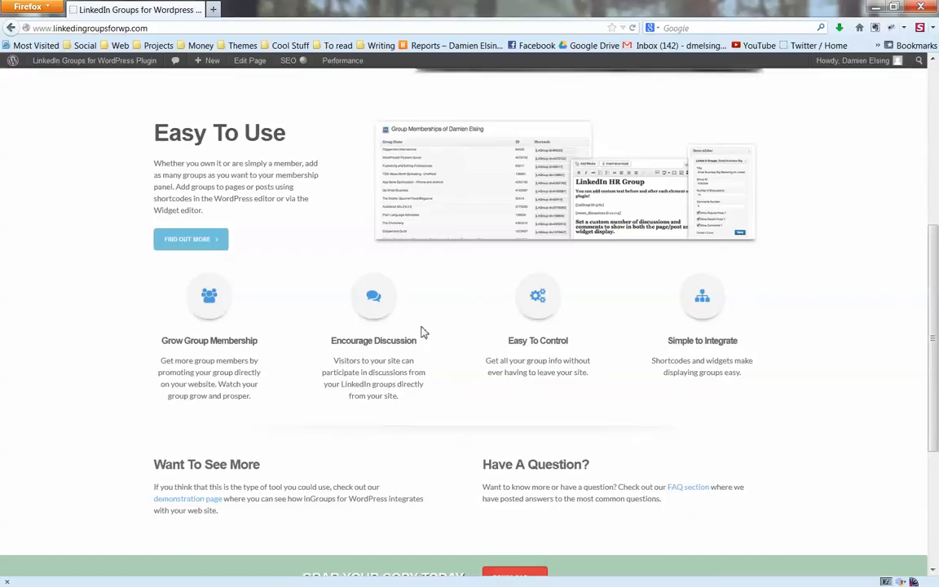
pyautogui.moveTo(422, 328)
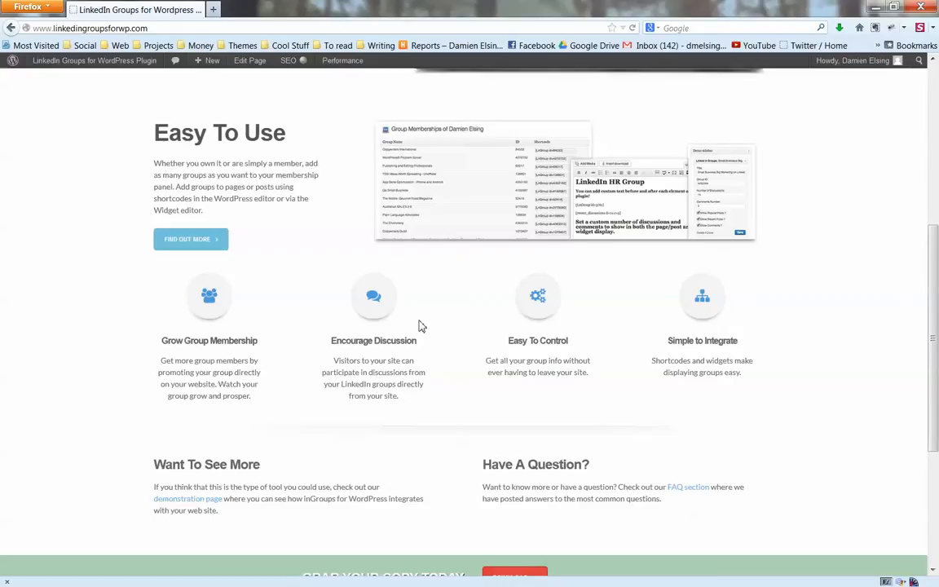
pyautogui.moveTo(925, 346)
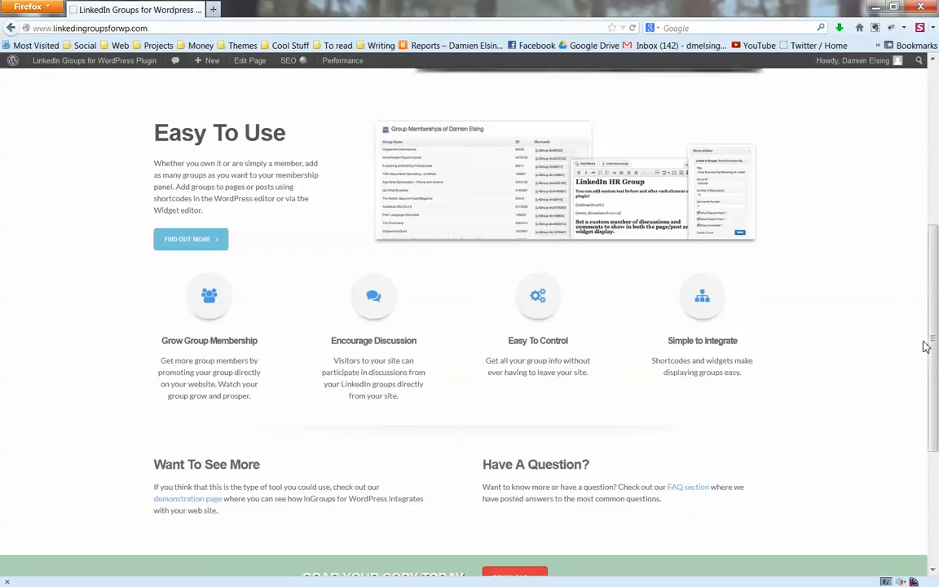
pyautogui.moveTo(916, 356)
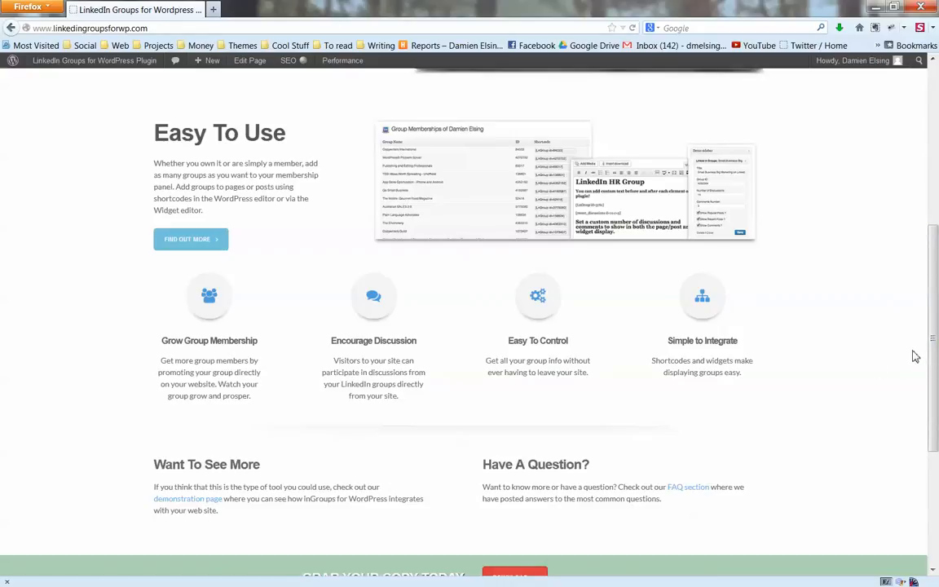
# Step: Scroll down to the download banner and footer, then back up toward the top
pyautogui.scroll(-3)
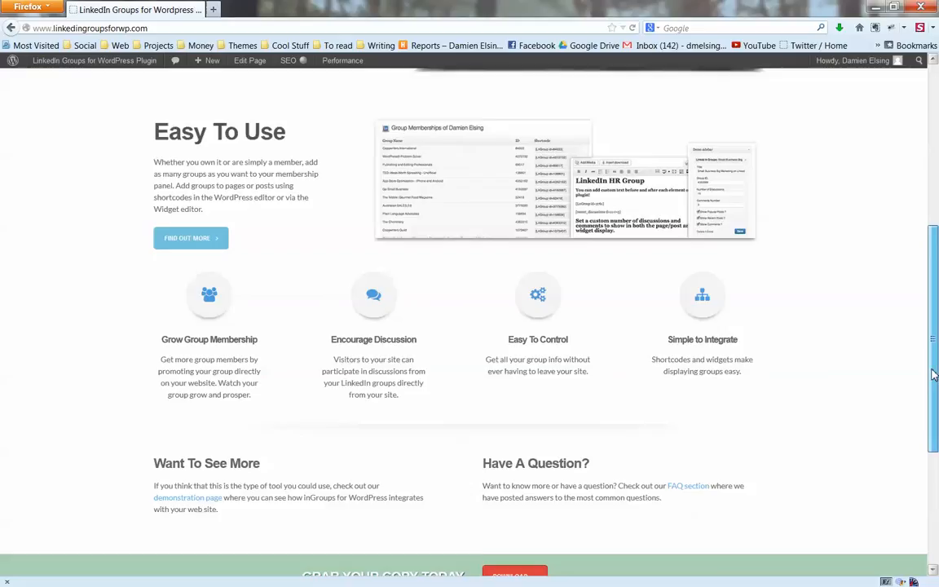
pyautogui.scroll(-3)
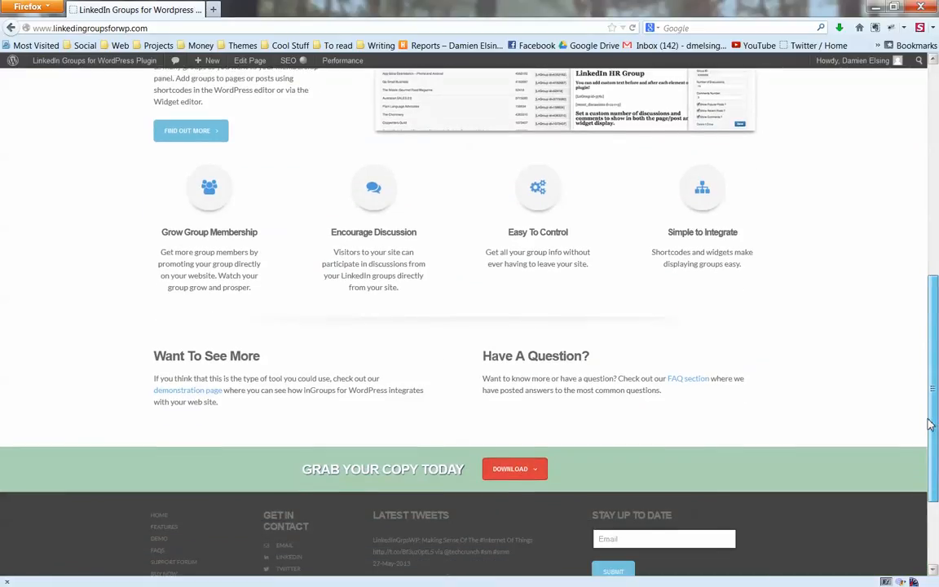
pyautogui.scroll(3)
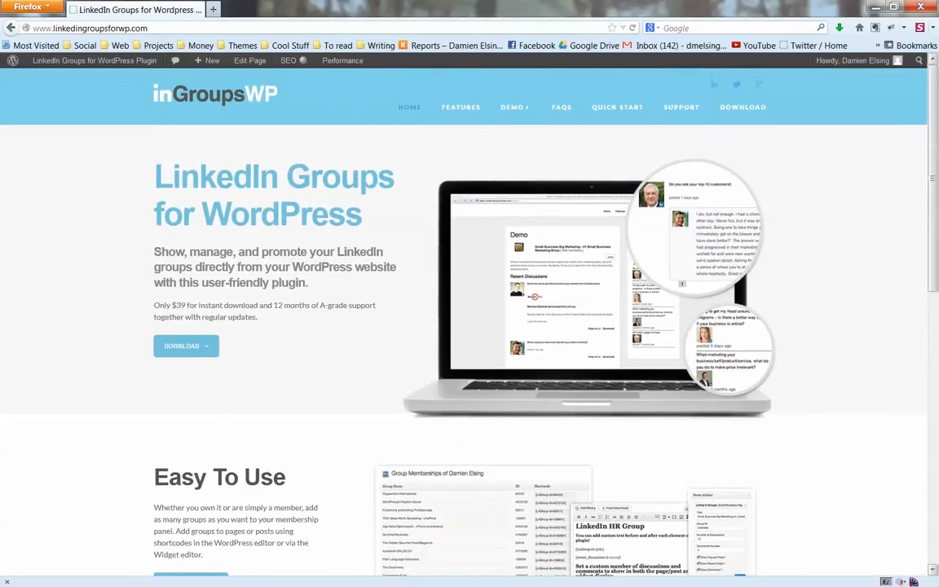
pyautogui.moveTo(837, 224)
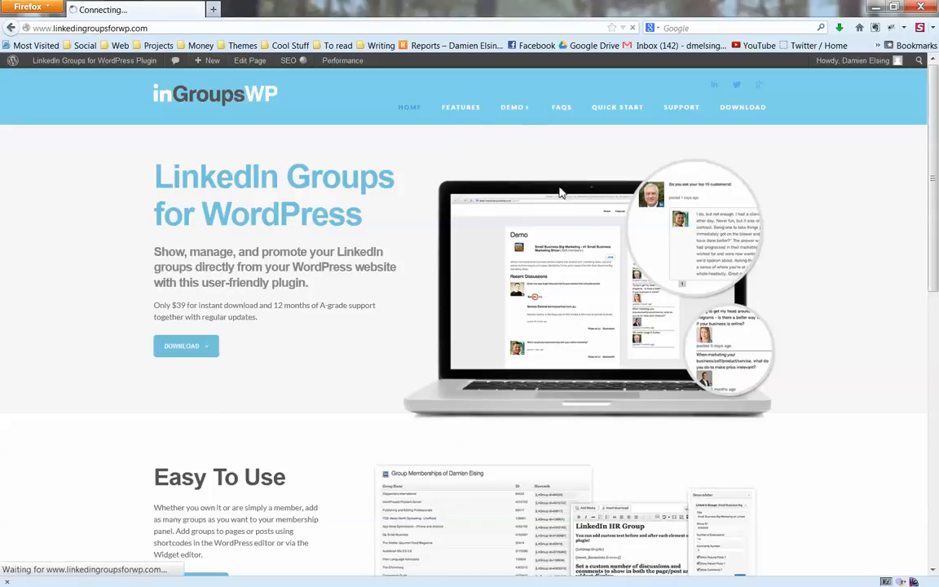
# Step: Go to the FEATURES page and scroll to Integrates with WordPress Dashboard
pyautogui.click(460, 106)
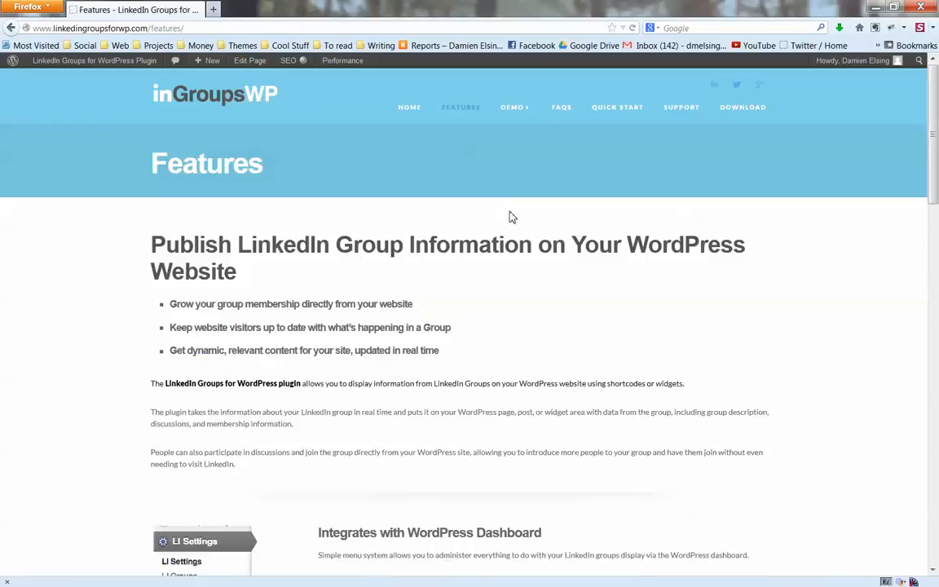
pyautogui.scroll(-3)
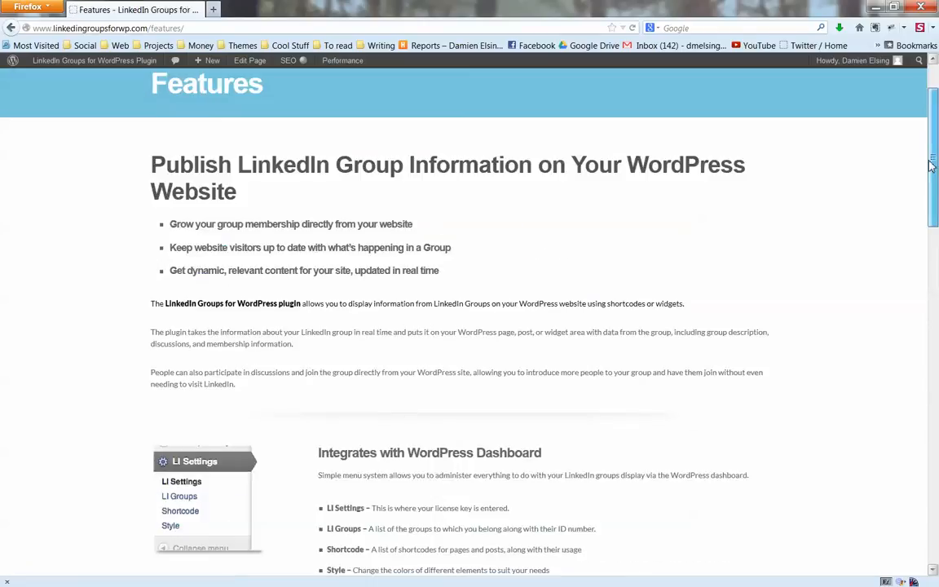
pyautogui.scroll(-3)
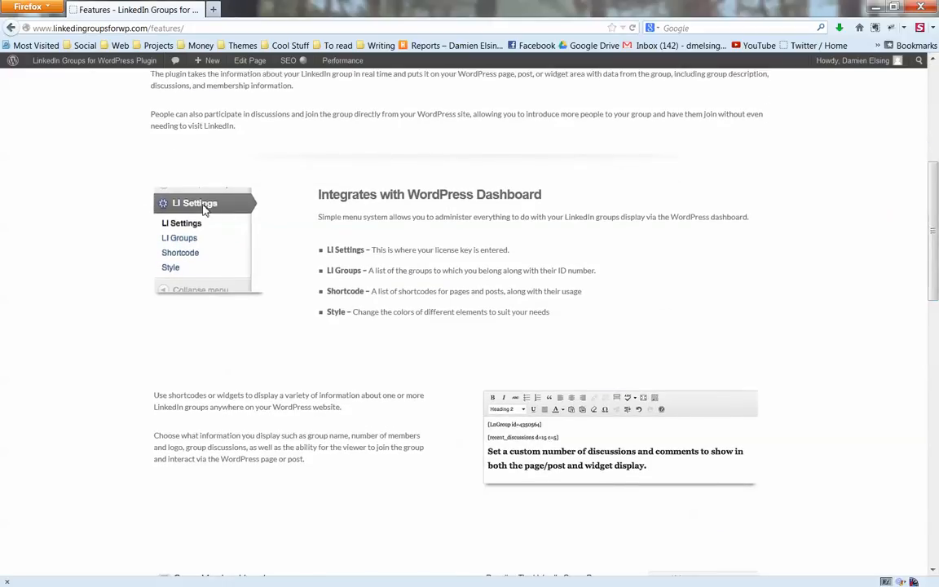
pyautogui.moveTo(222, 239)
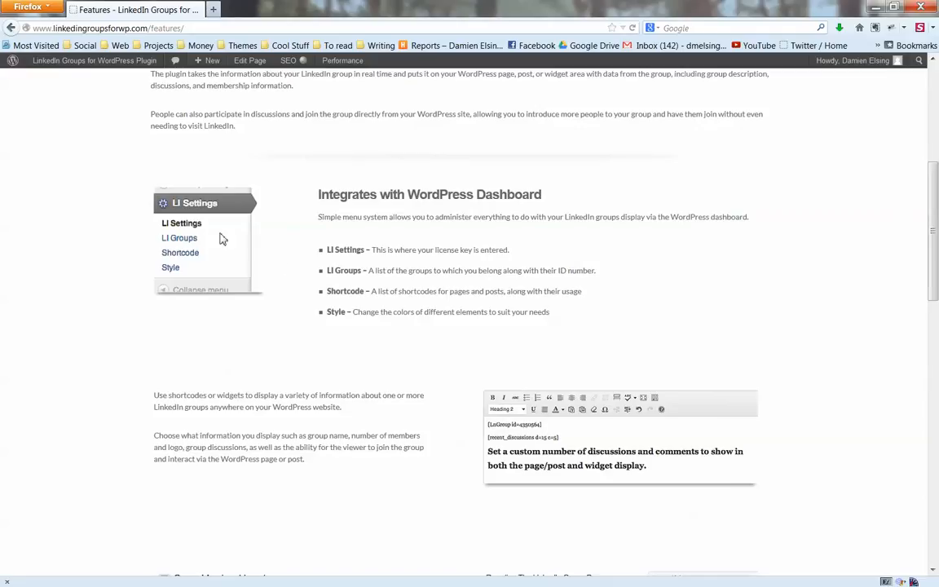
pyautogui.scroll(-3)
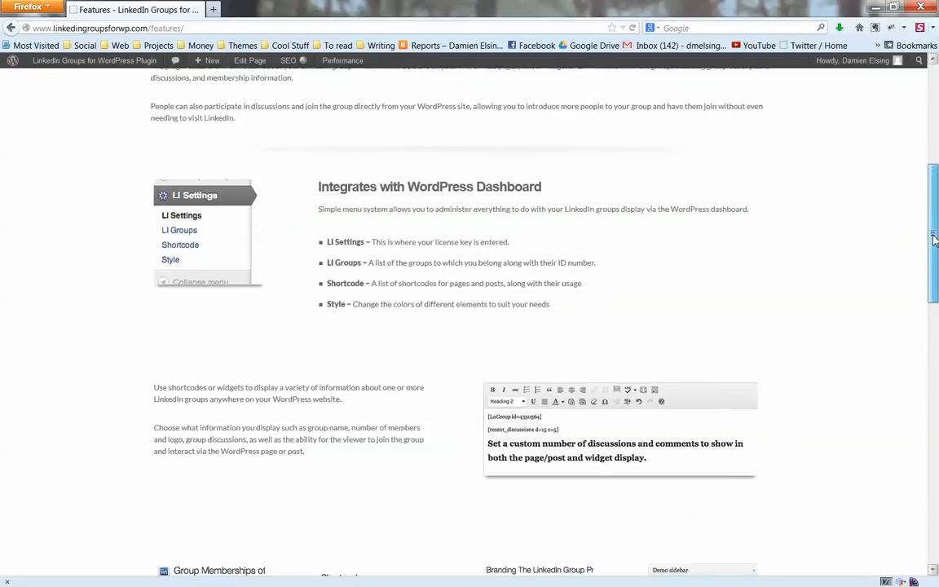
pyautogui.scroll(-3)
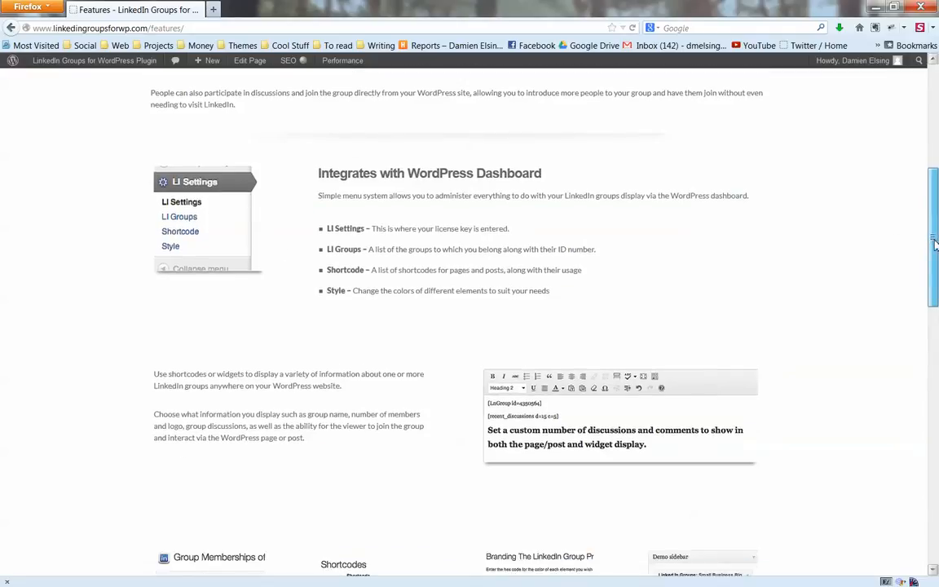
# Step: Scroll past Group Tabs, Shortcode, Style and Widget Ready to Overview, Limitations and Guarantee
pyautogui.scroll(-3)
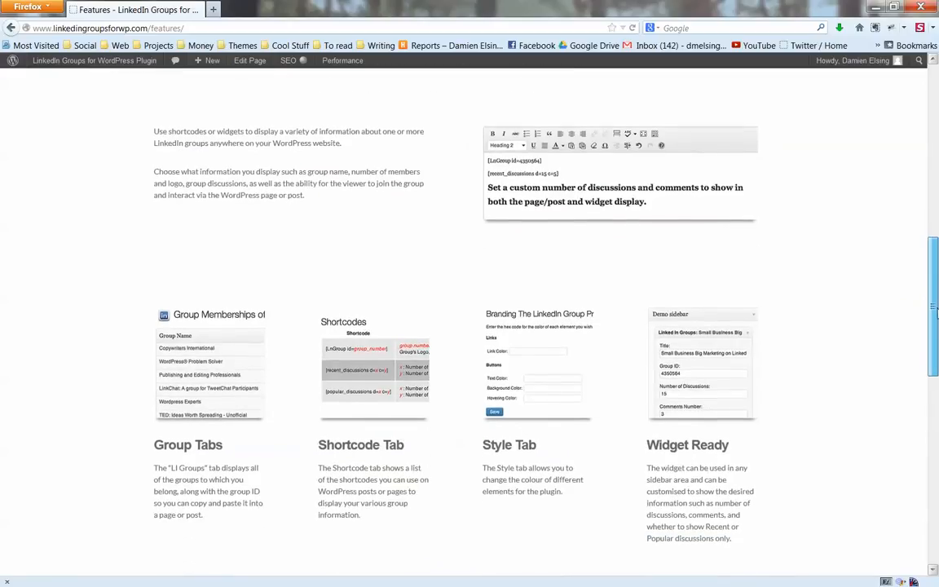
pyautogui.scroll(-3)
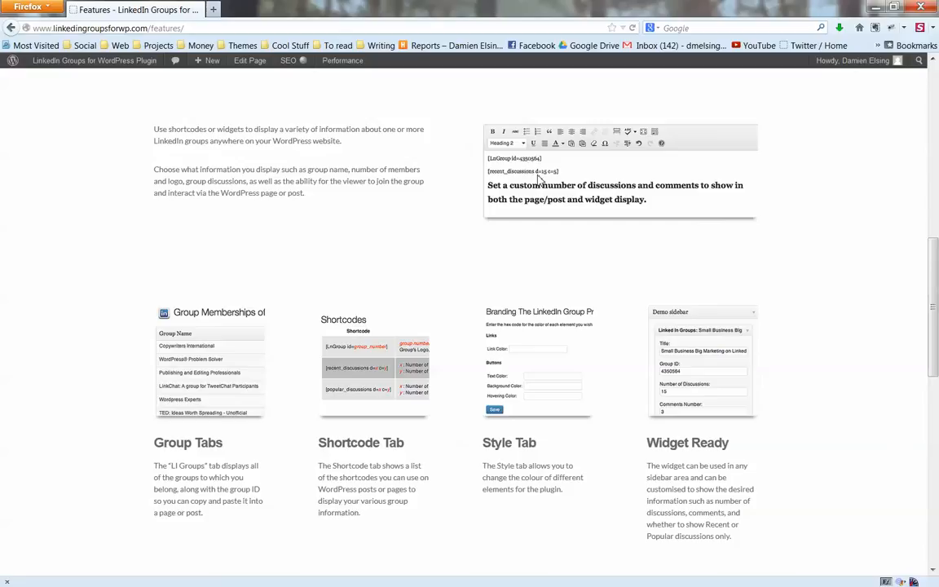
pyautogui.scroll(-3)
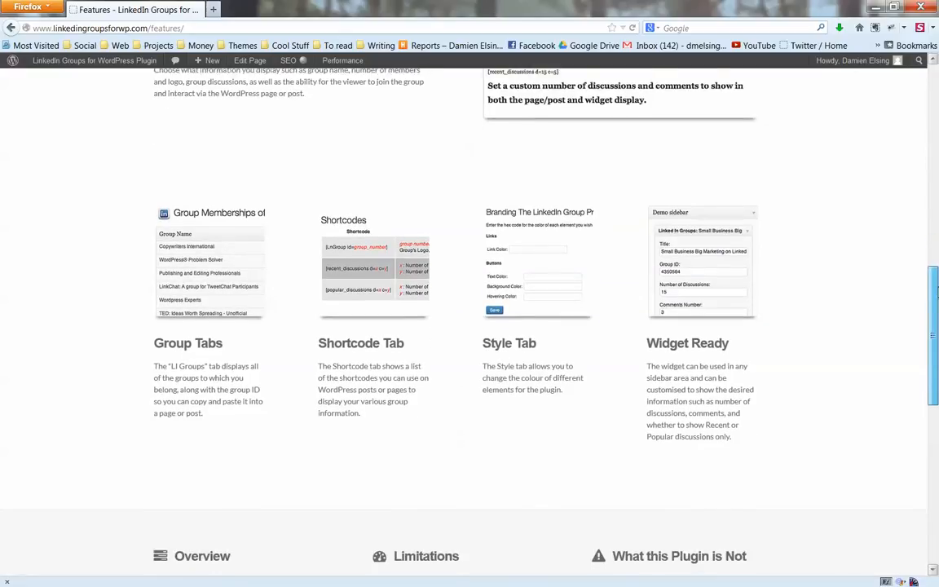
pyautogui.scroll(-3)
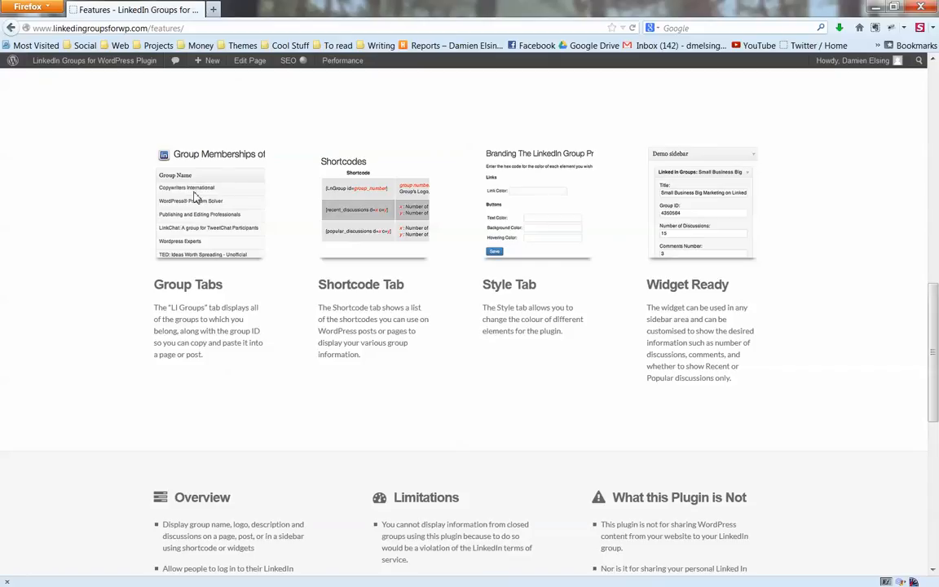
pyautogui.moveTo(198, 200)
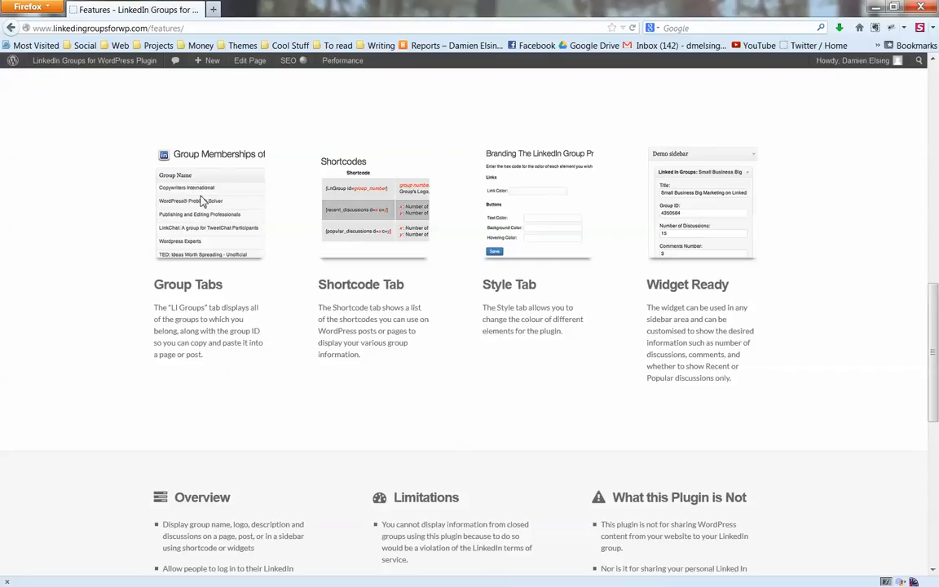
pyautogui.moveTo(203, 214)
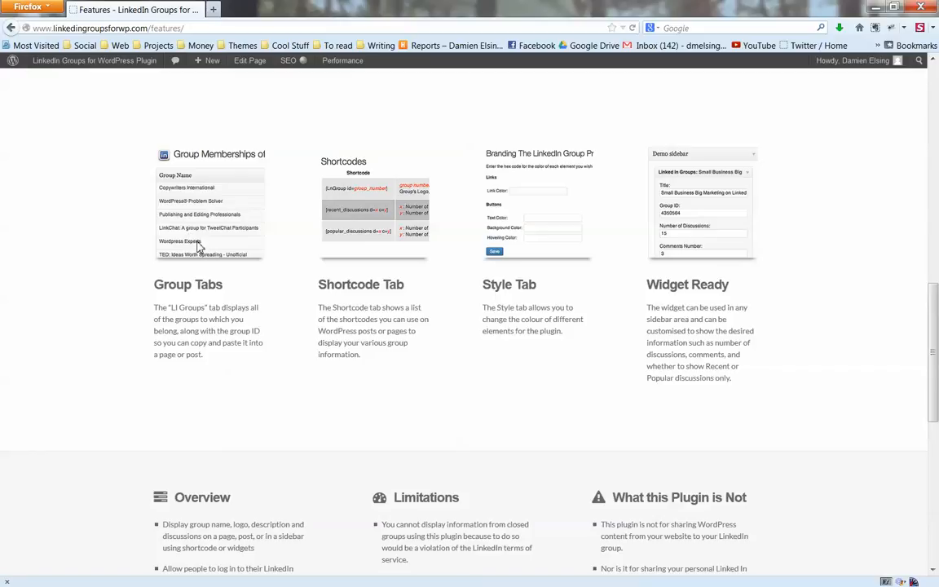
pyautogui.moveTo(237, 270)
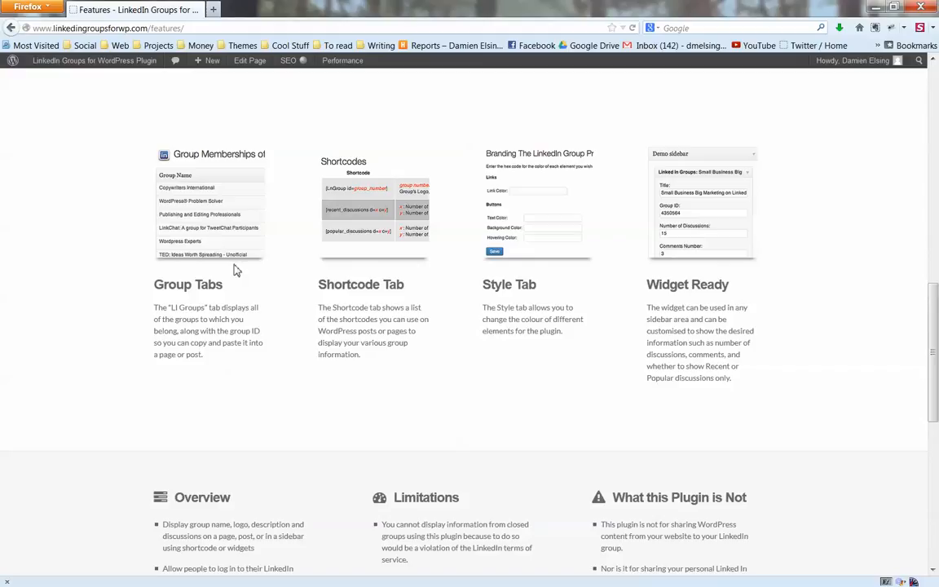
pyautogui.moveTo(545, 278)
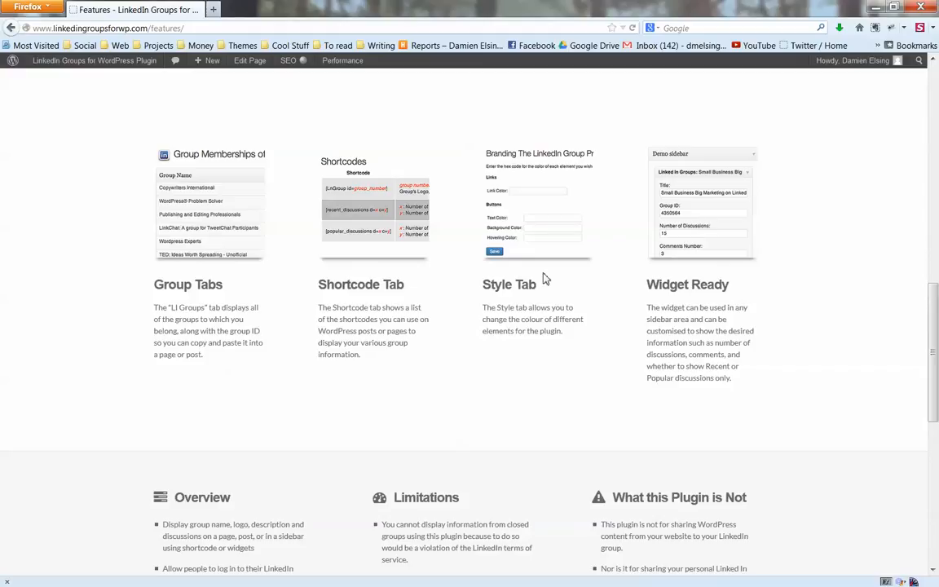
pyautogui.moveTo(616, 241)
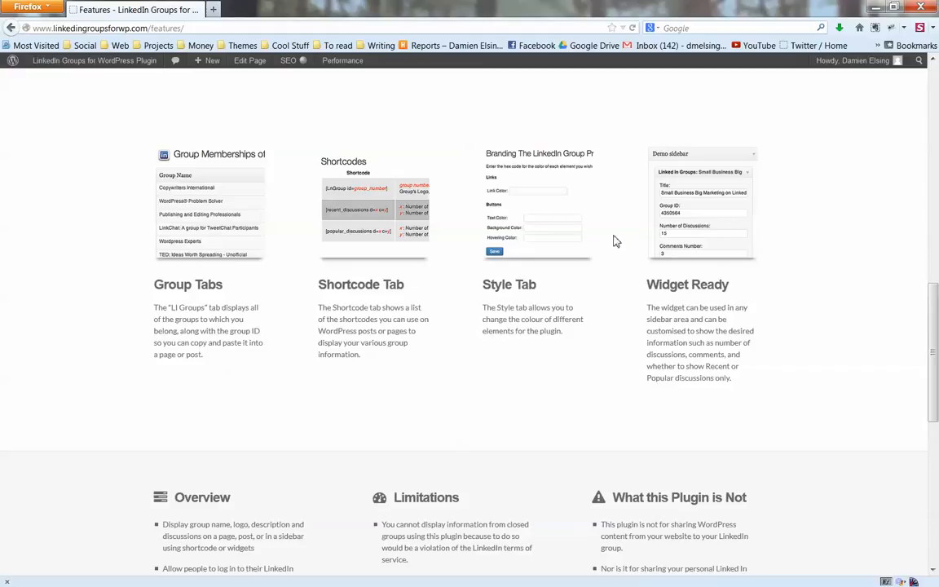
pyautogui.moveTo(813, 285)
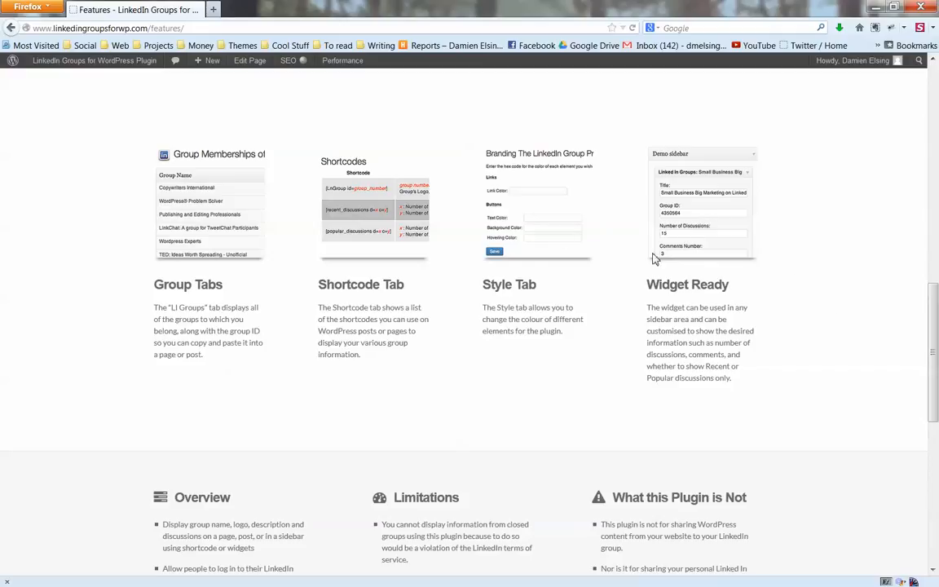
pyautogui.moveTo(872, 298)
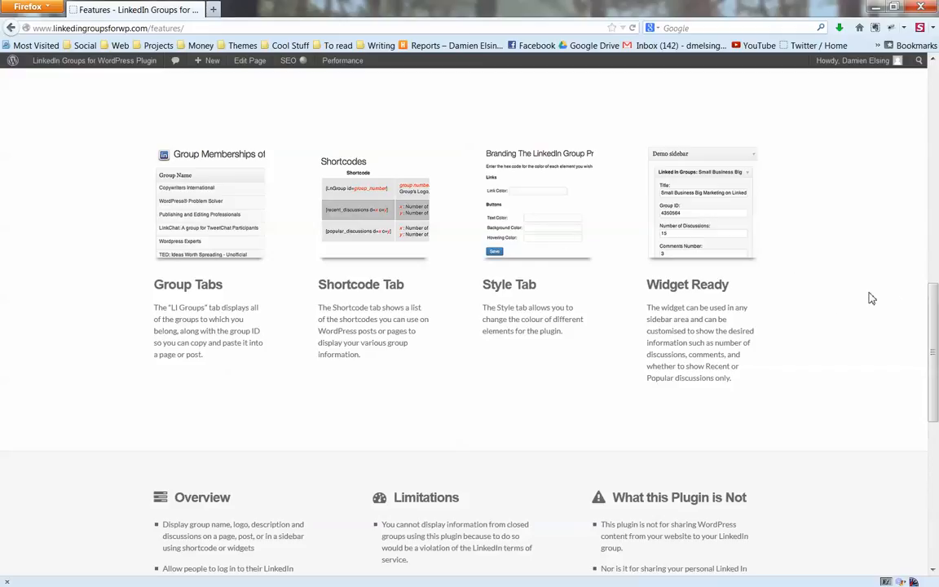
pyautogui.scroll(-3)
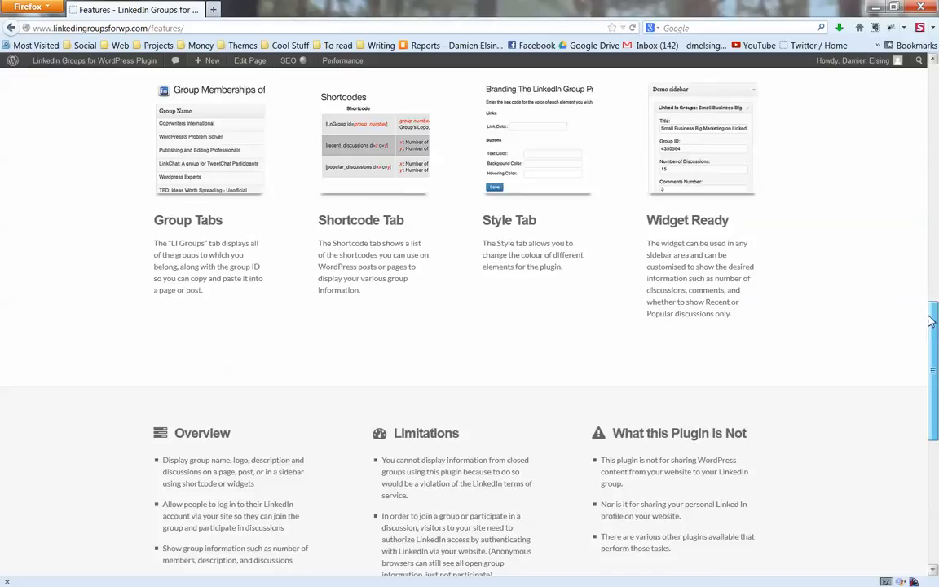
pyautogui.scroll(-3)
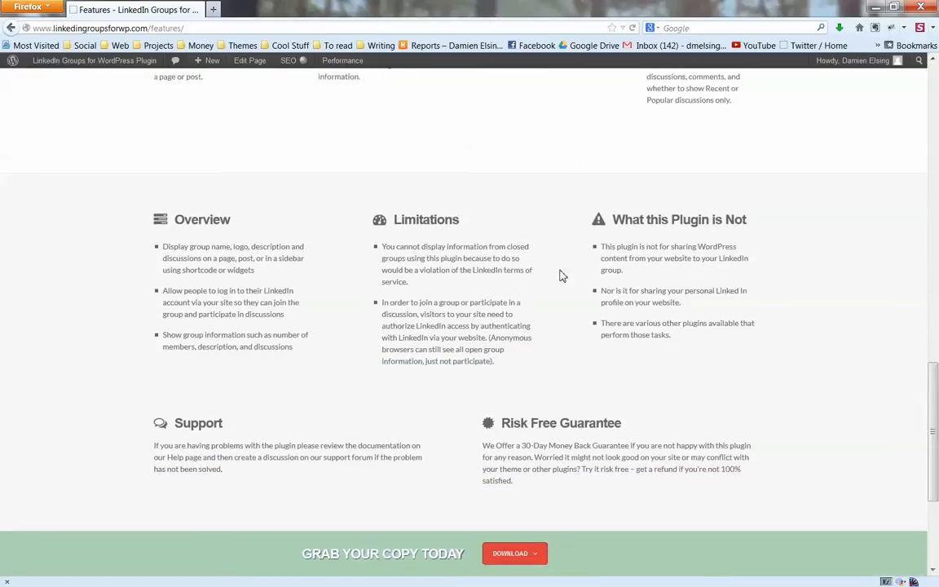
pyautogui.moveTo(495, 267)
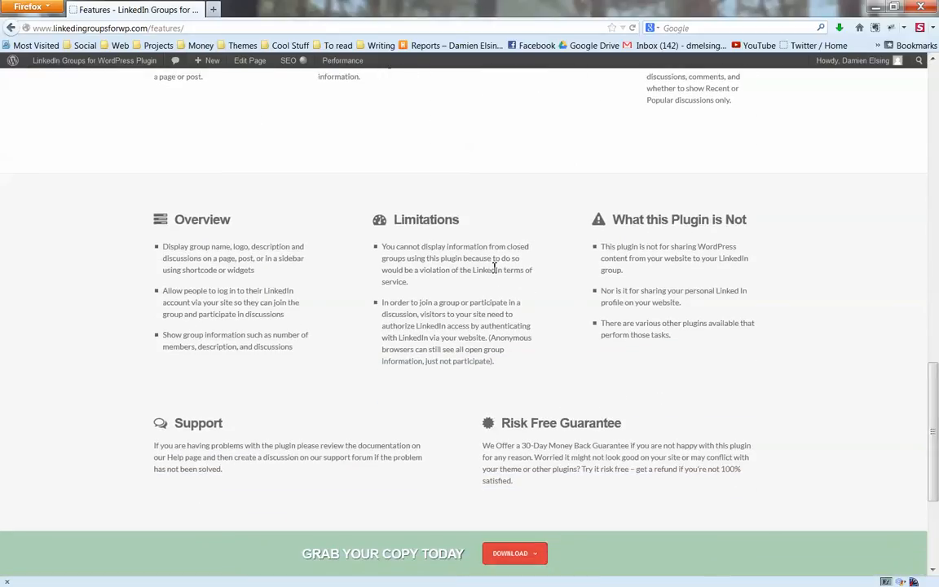
pyautogui.moveTo(483, 292)
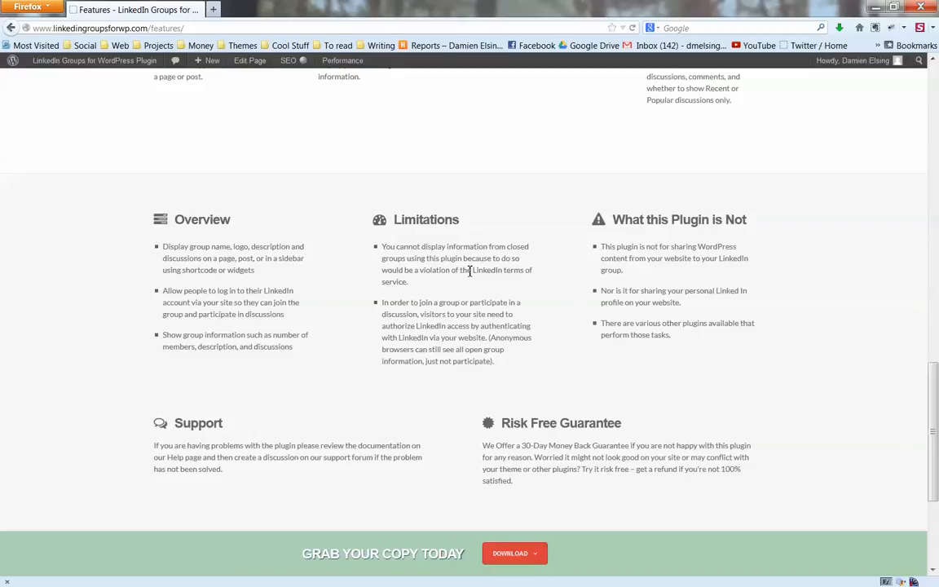
pyautogui.moveTo(465, 283)
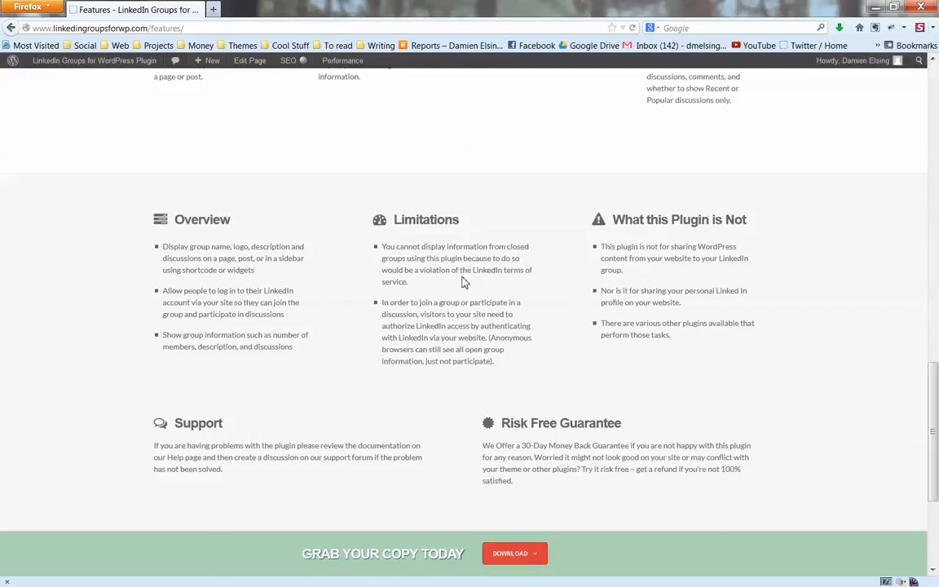
pyautogui.moveTo(463, 285)
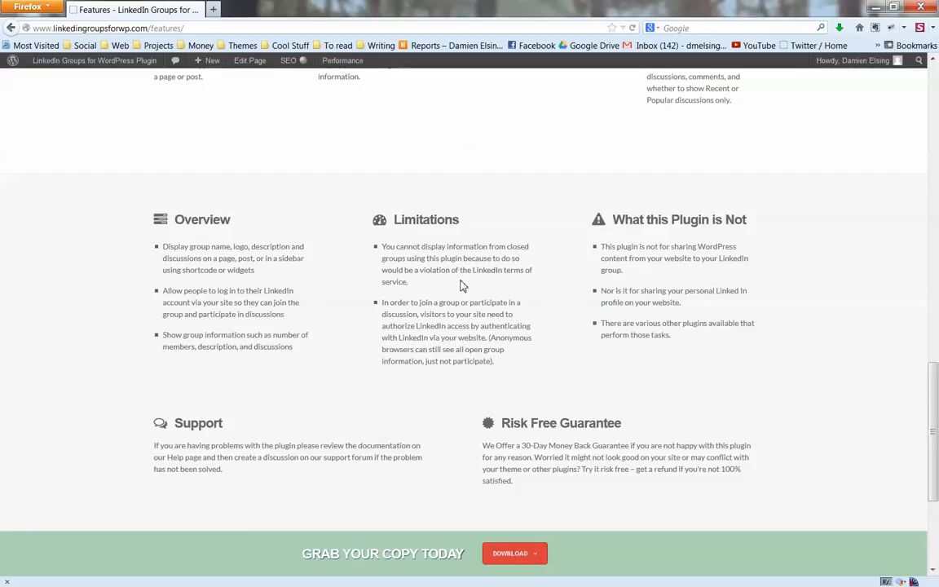
pyautogui.moveTo(460, 287)
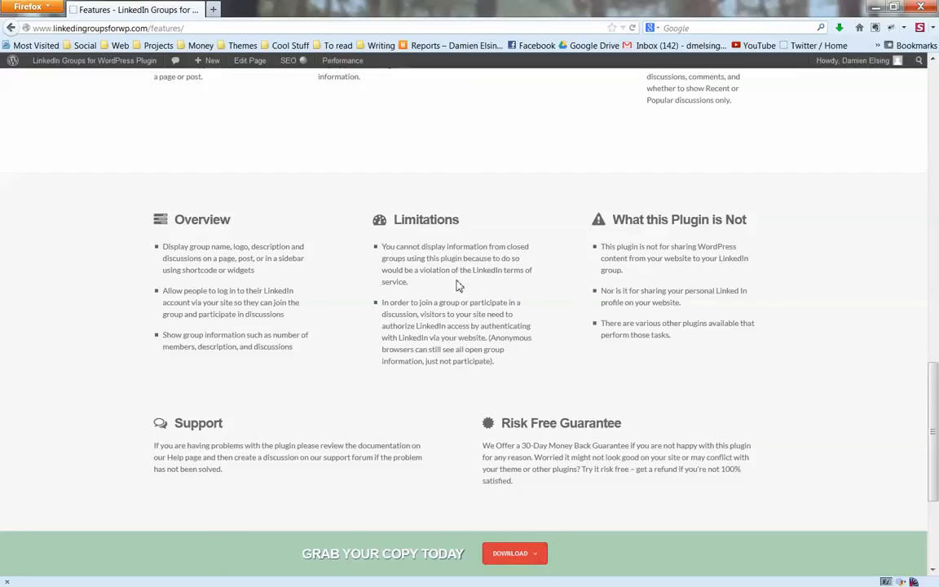
pyautogui.moveTo(640, 274)
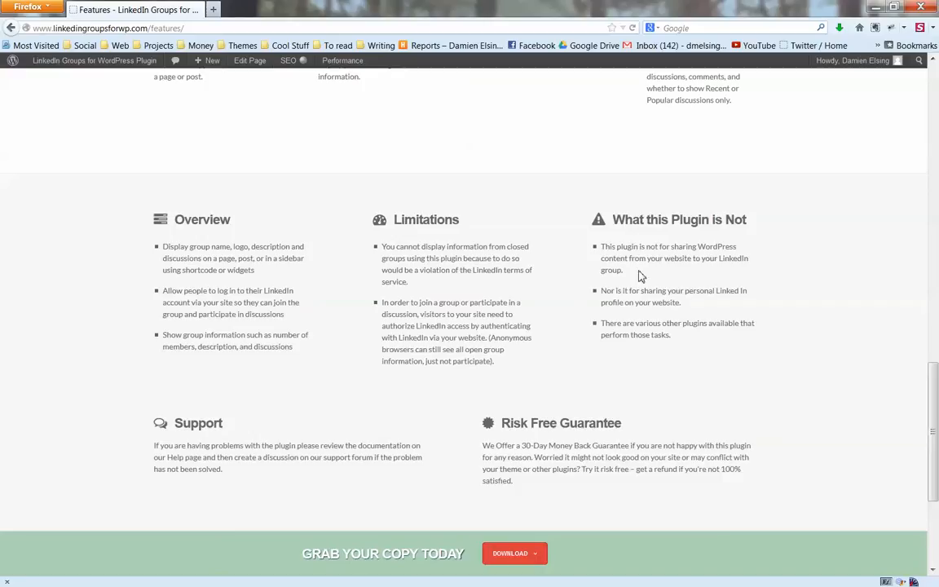
pyautogui.moveTo(778, 252)
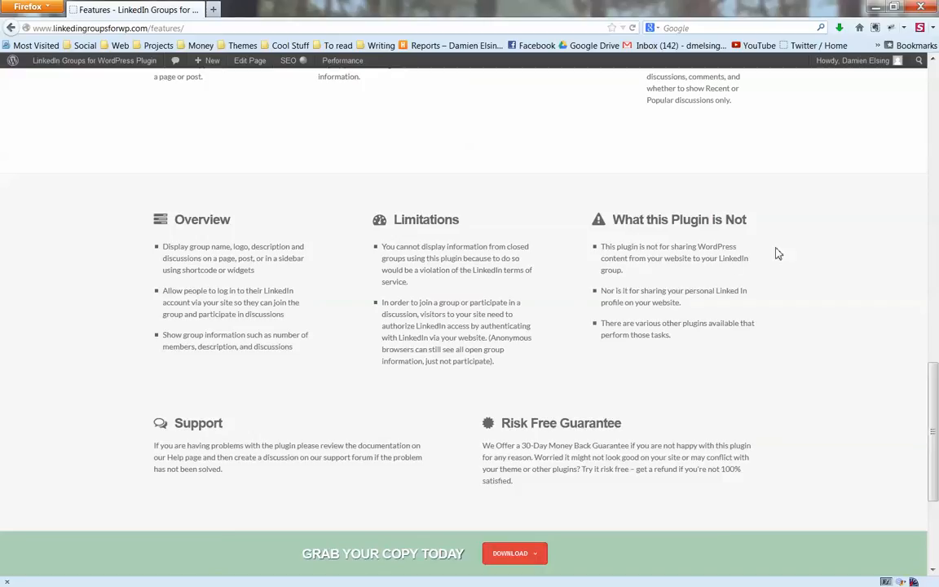
pyautogui.moveTo(667, 277)
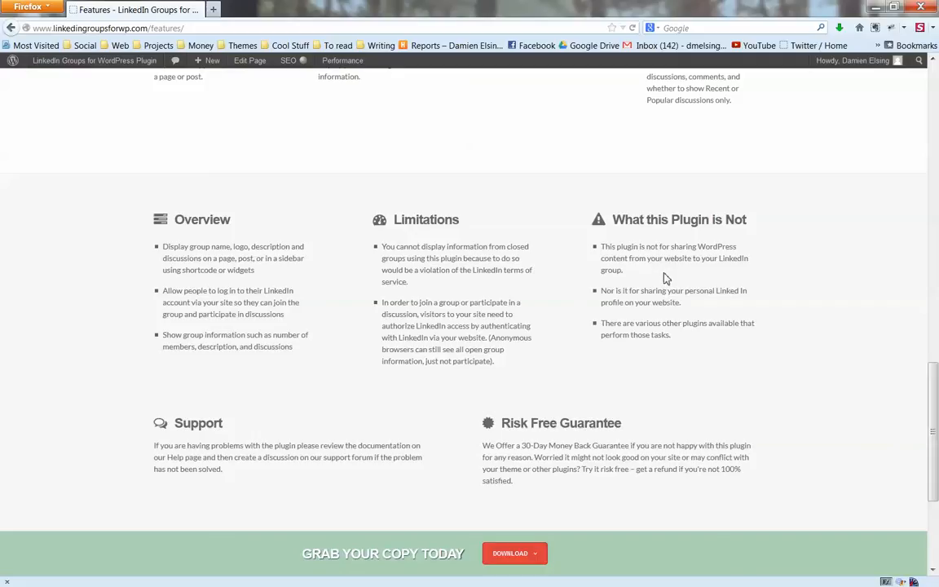
pyautogui.moveTo(666, 280)
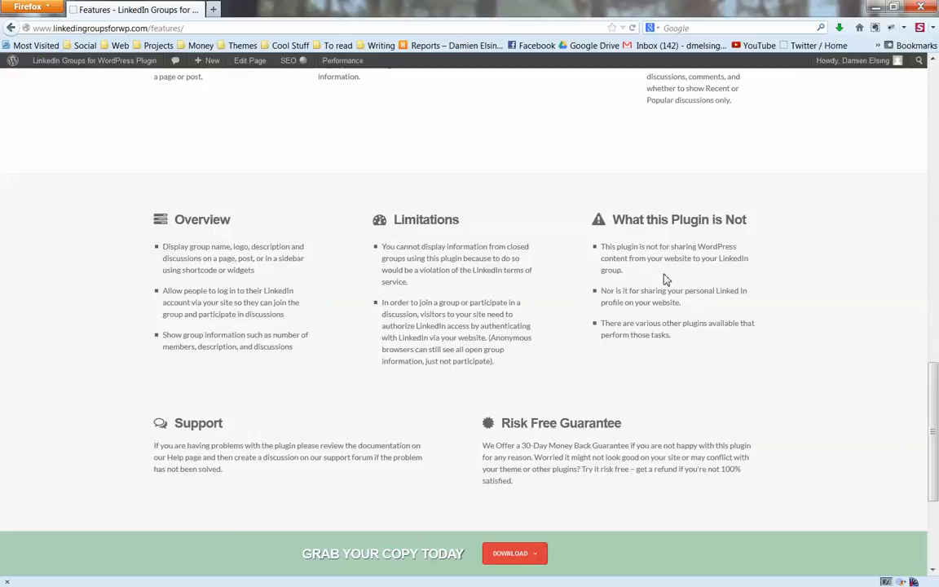
pyautogui.scroll(-3)
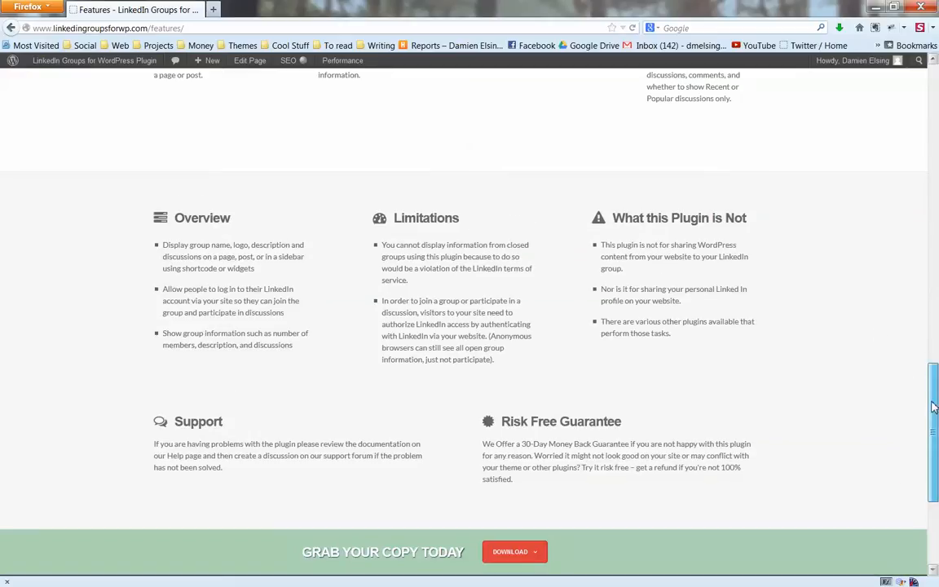
pyautogui.scroll(-3)
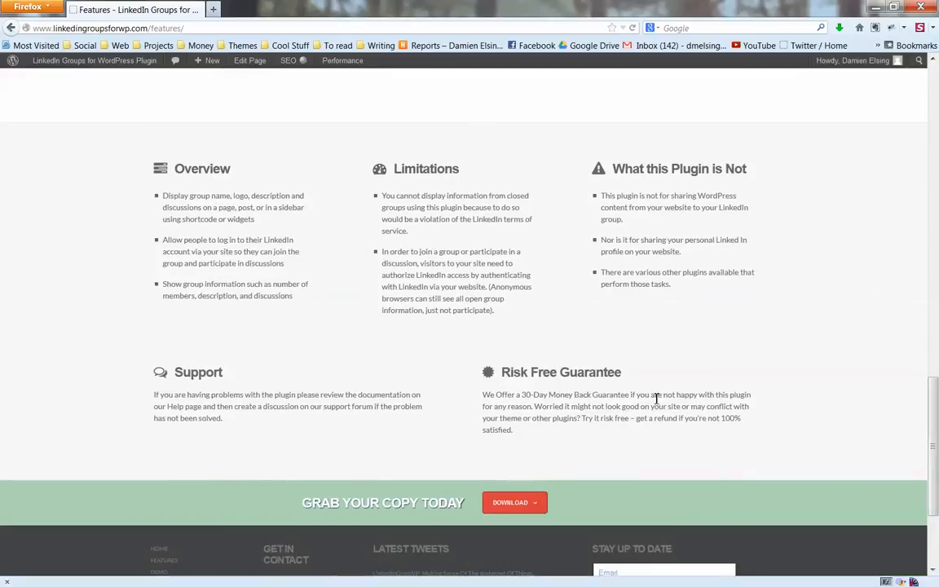
pyautogui.moveTo(743, 419)
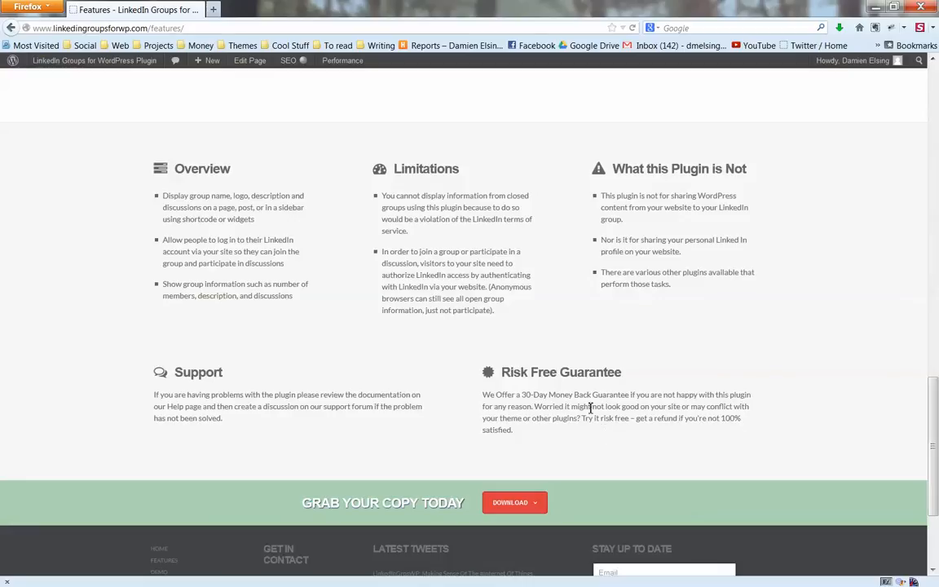
pyautogui.moveTo(602, 406)
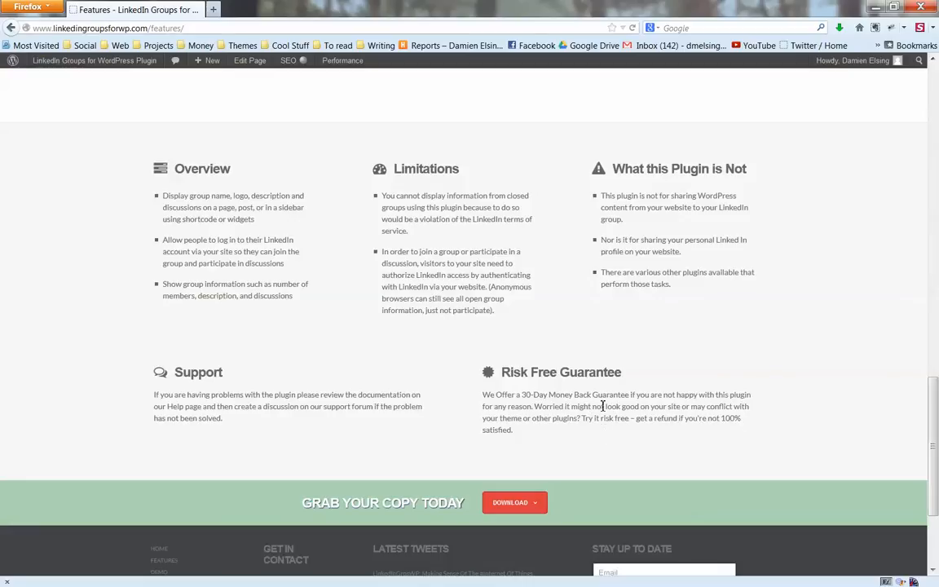
pyautogui.moveTo(540, 399)
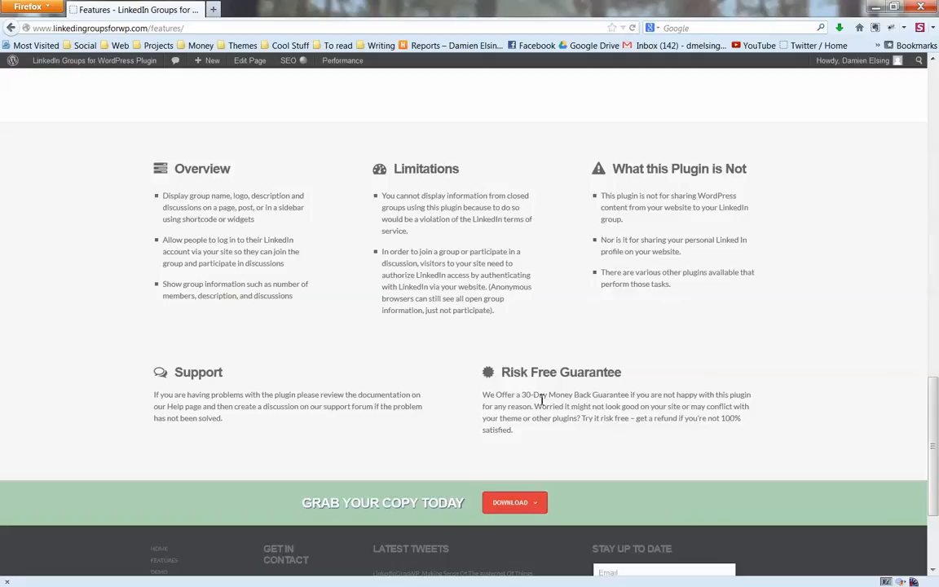
pyautogui.moveTo(552, 412)
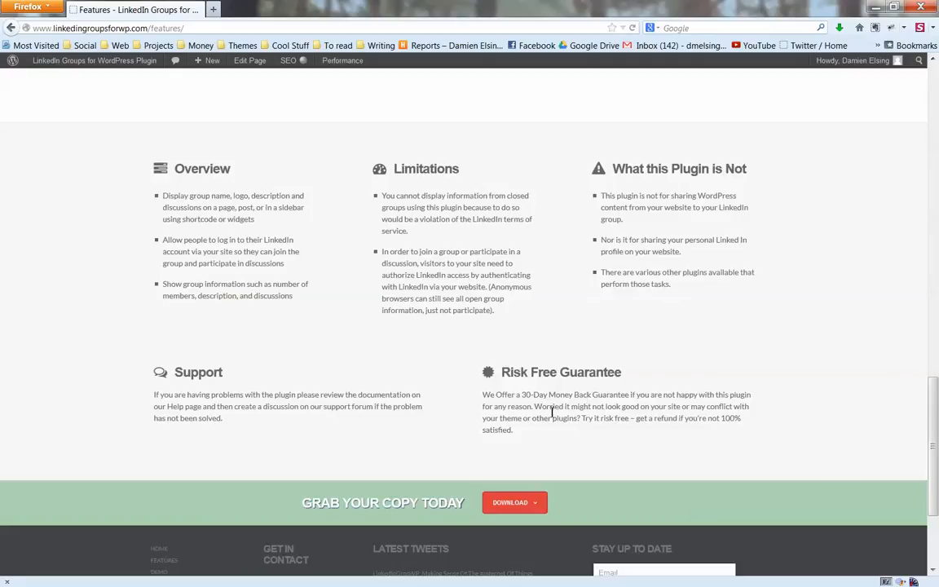
pyautogui.moveTo(196, 382)
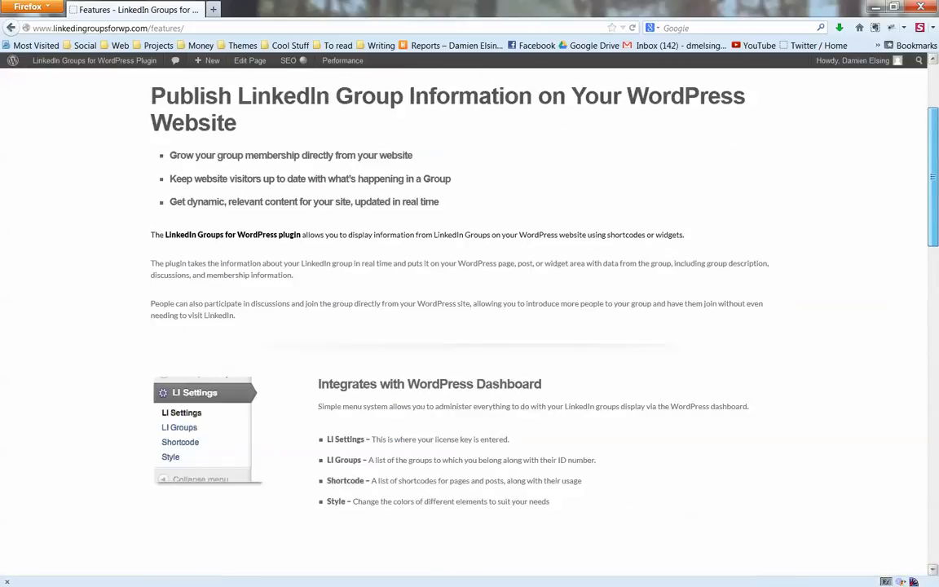
pyautogui.scroll(3)
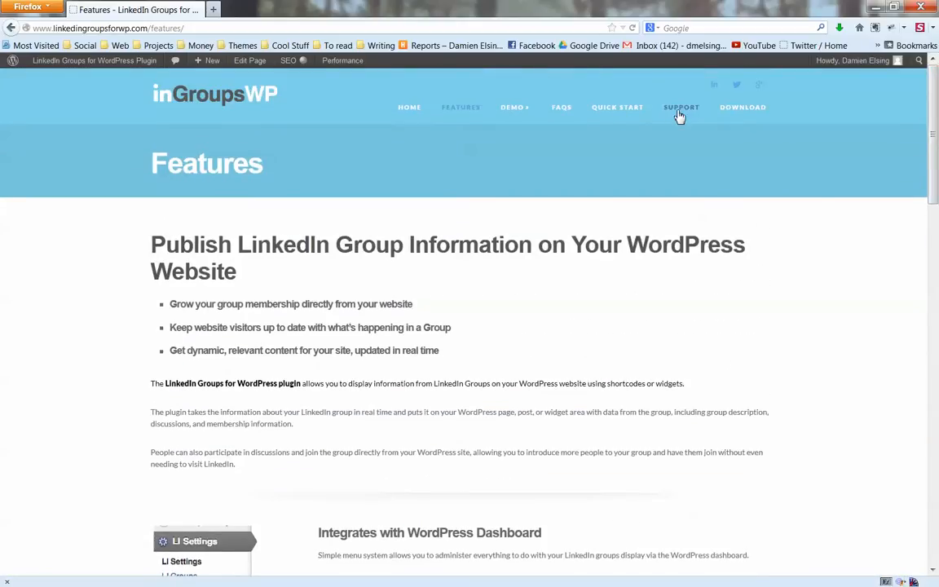
# Step: Visit the Support Forum, then the Demo page showing the WordPress Problem Solver group
pyautogui.click(680, 107)
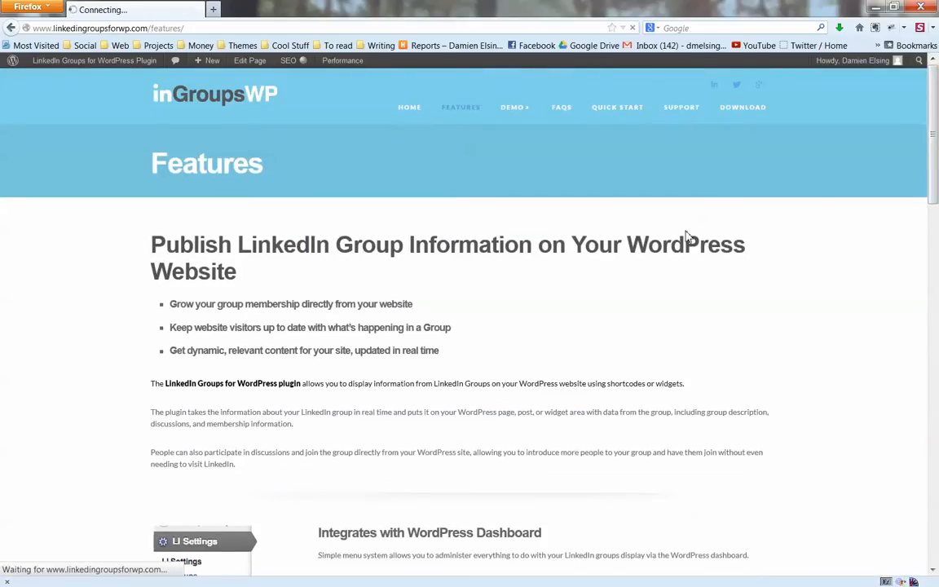
pyautogui.click(680, 107)
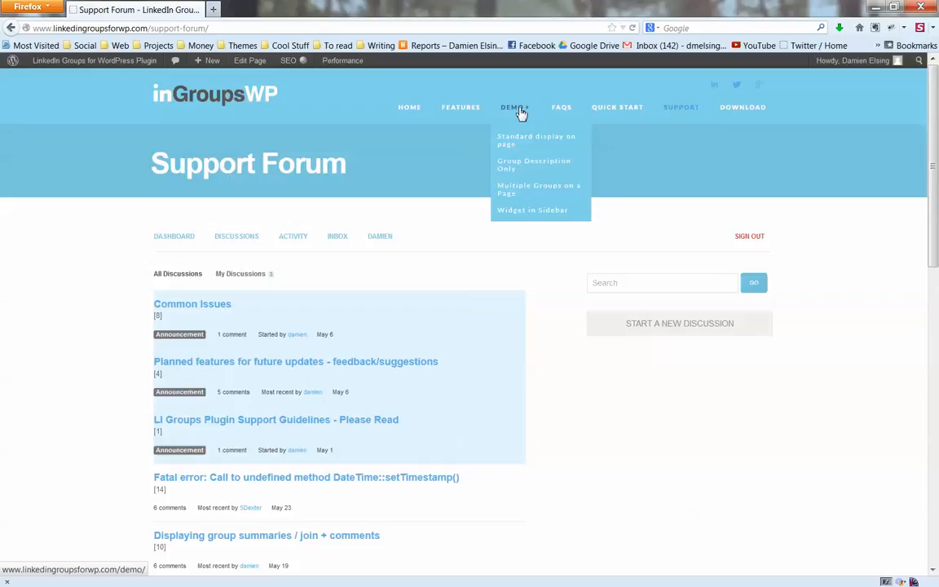
pyautogui.click(532, 209)
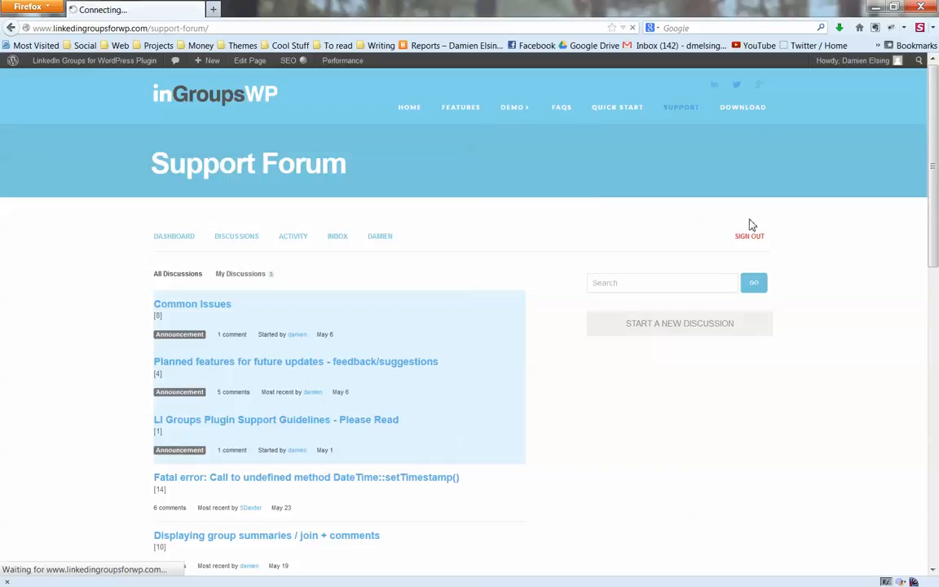
pyautogui.moveTo(675, 205)
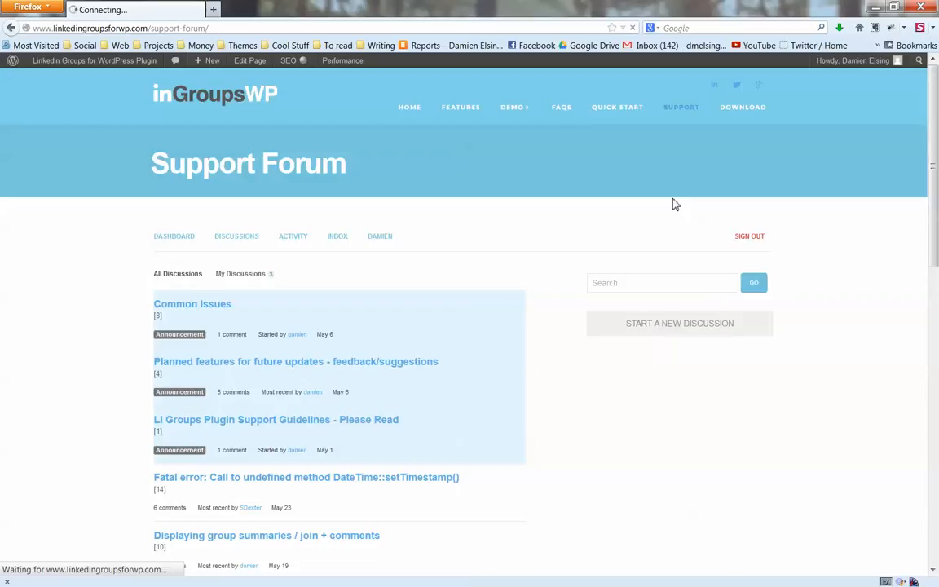
pyautogui.moveTo(752, 183)
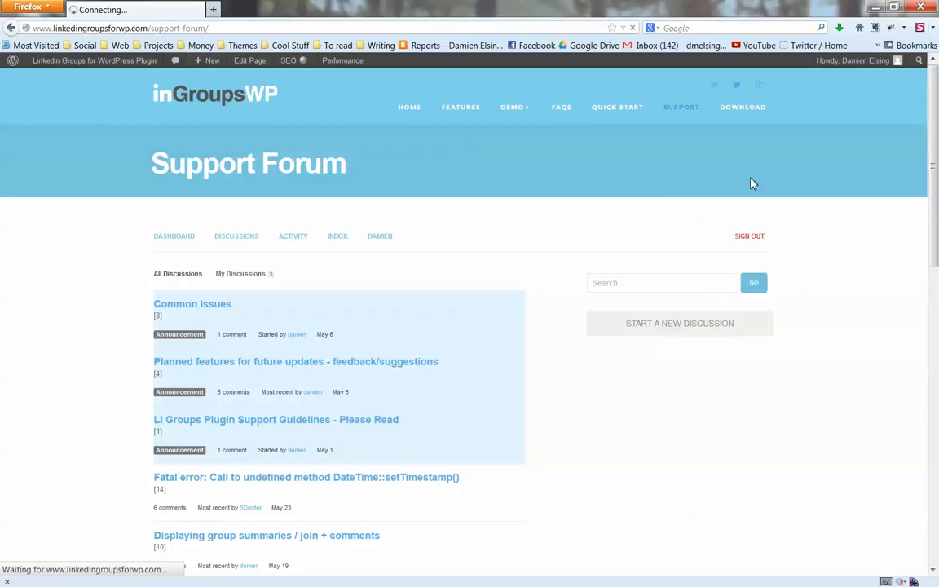
pyautogui.moveTo(587, 194)
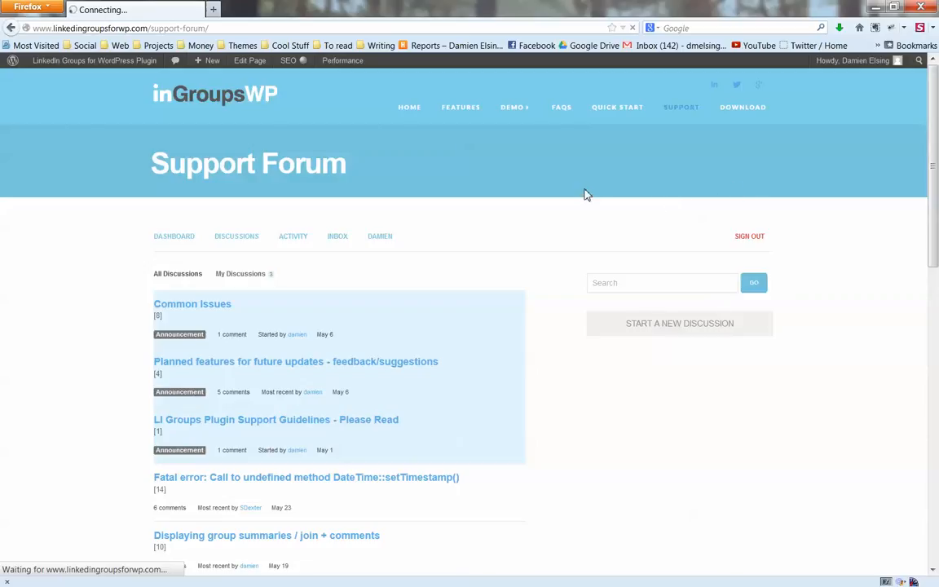
pyautogui.click(512, 106)
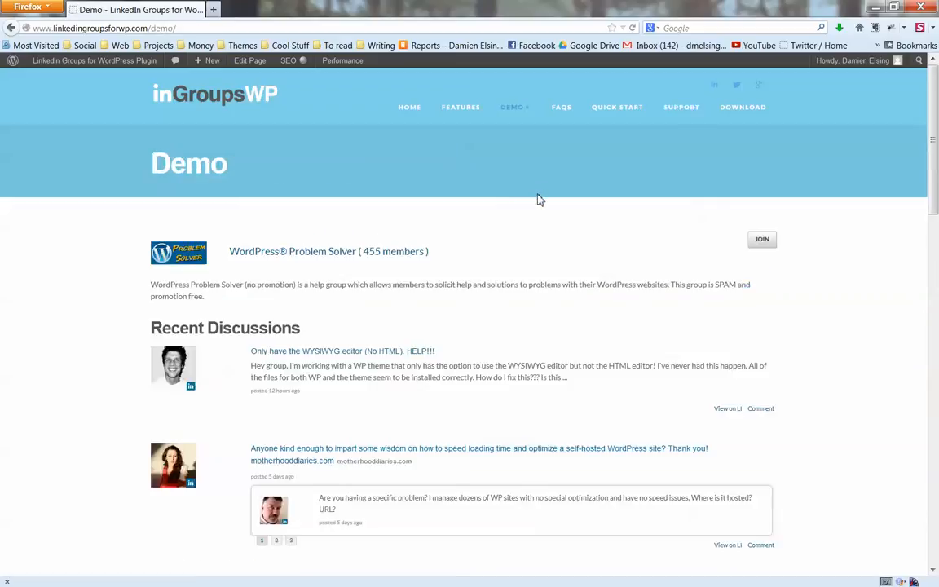
pyautogui.scroll(-3)
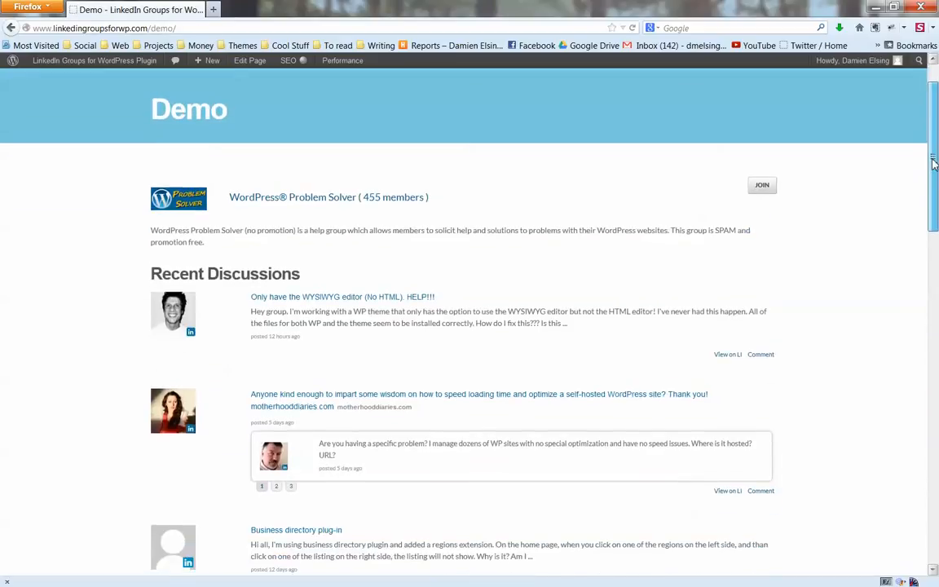
pyautogui.scroll(-3)
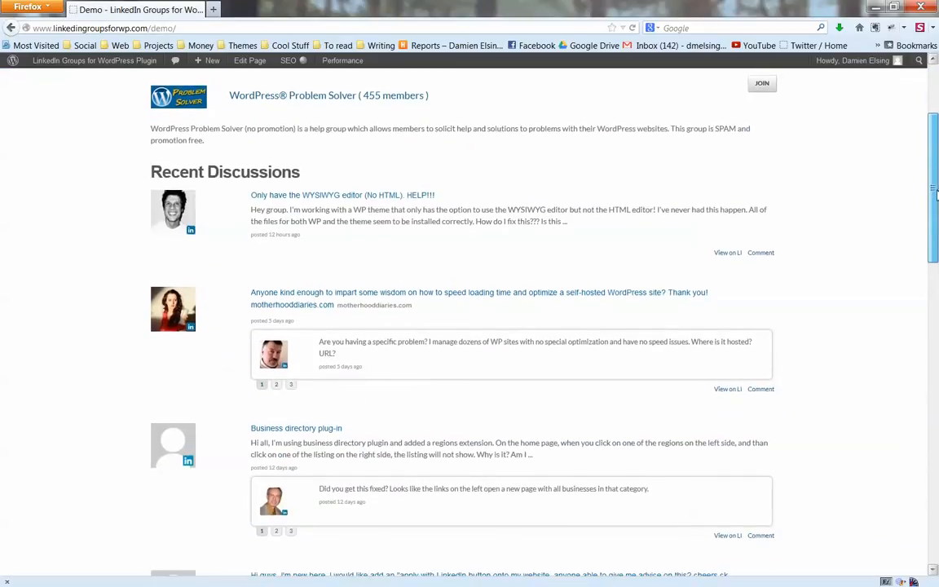
pyautogui.scroll(-3)
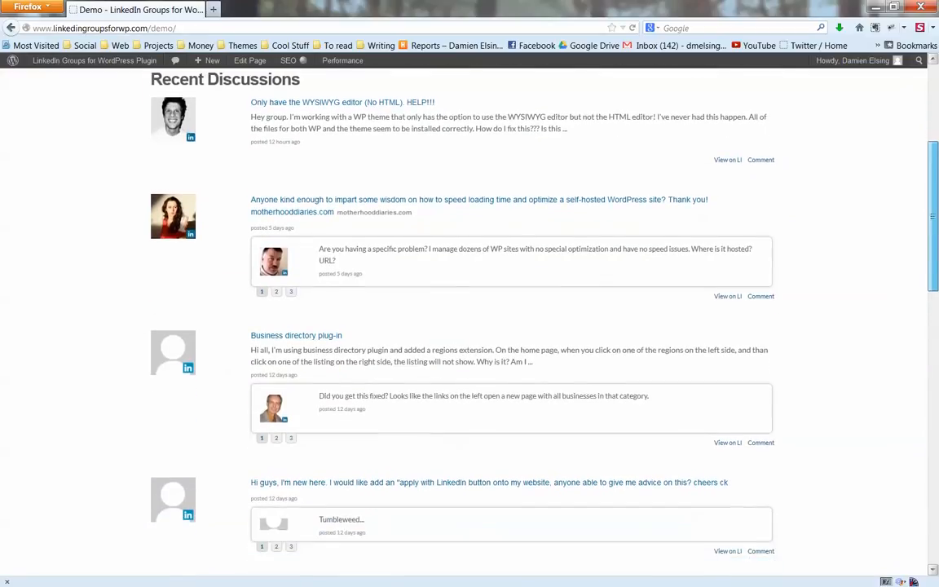
pyautogui.scroll(-3)
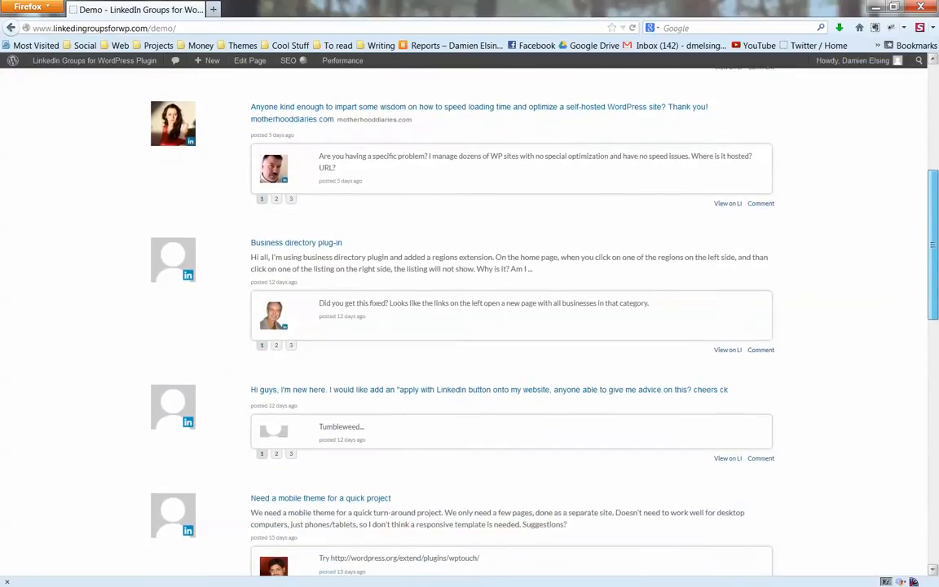
pyautogui.scroll(-3)
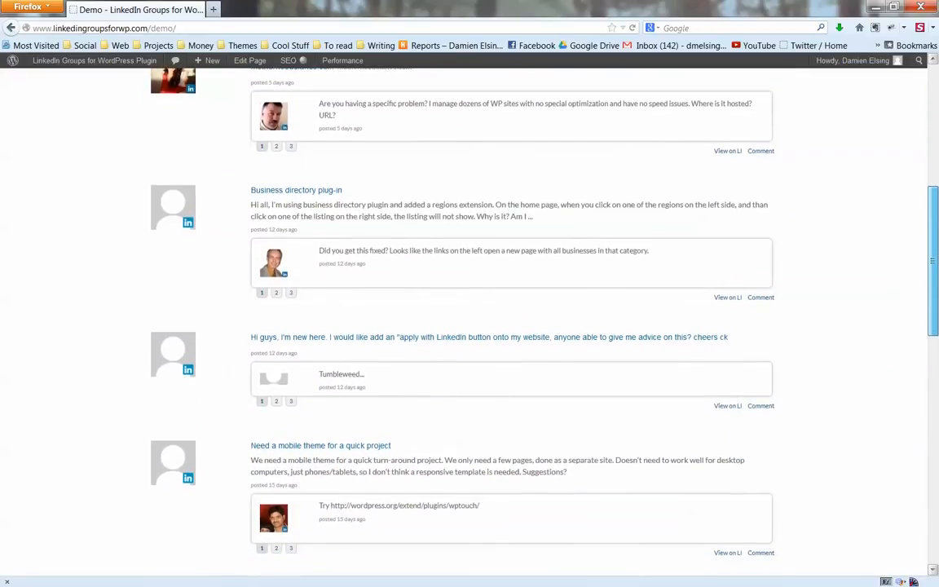
pyautogui.scroll(-3)
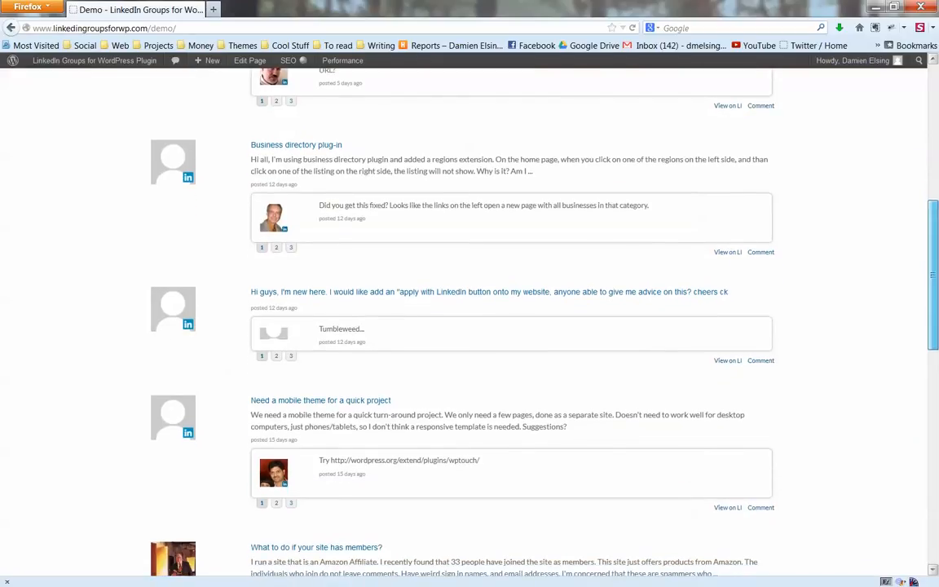
pyautogui.scroll(-3)
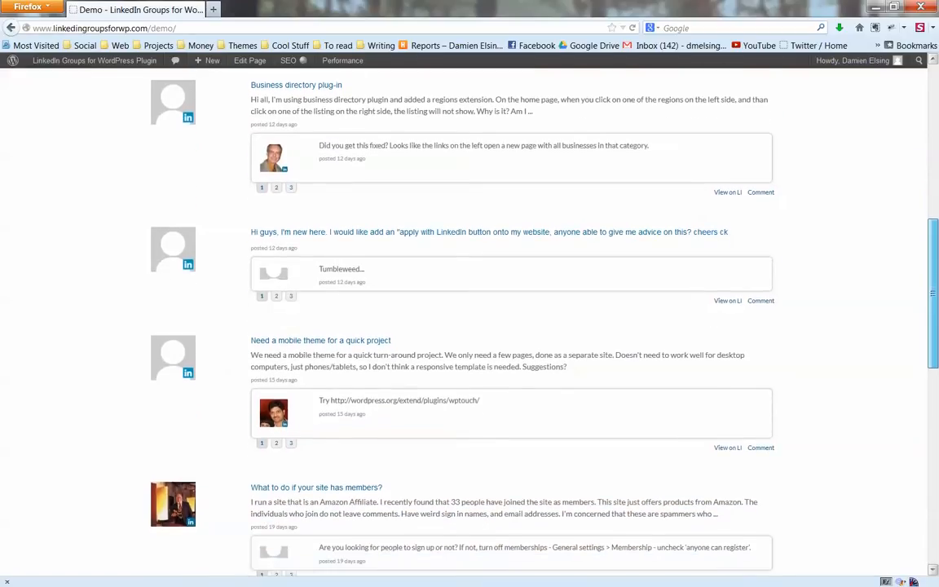
pyautogui.scroll(-3)
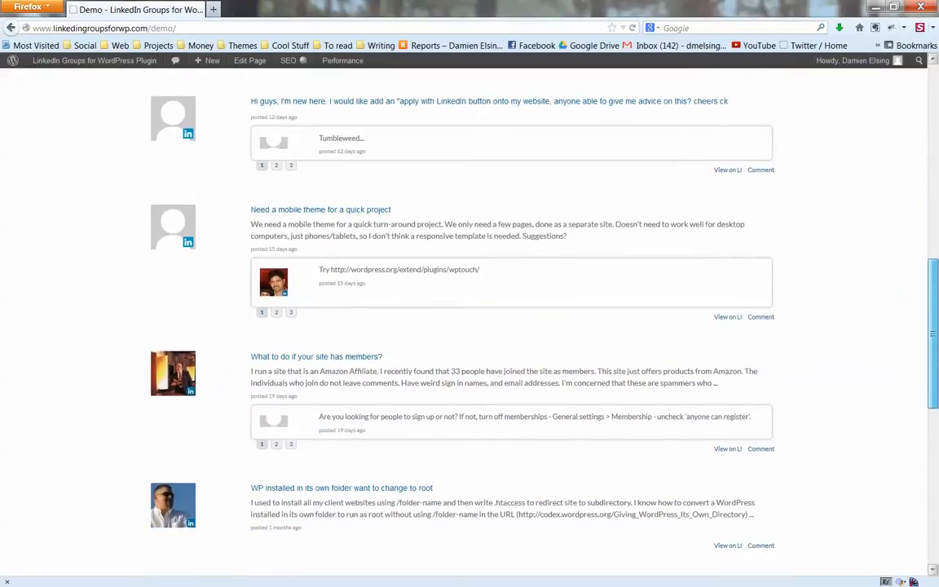
pyautogui.scroll(-3)
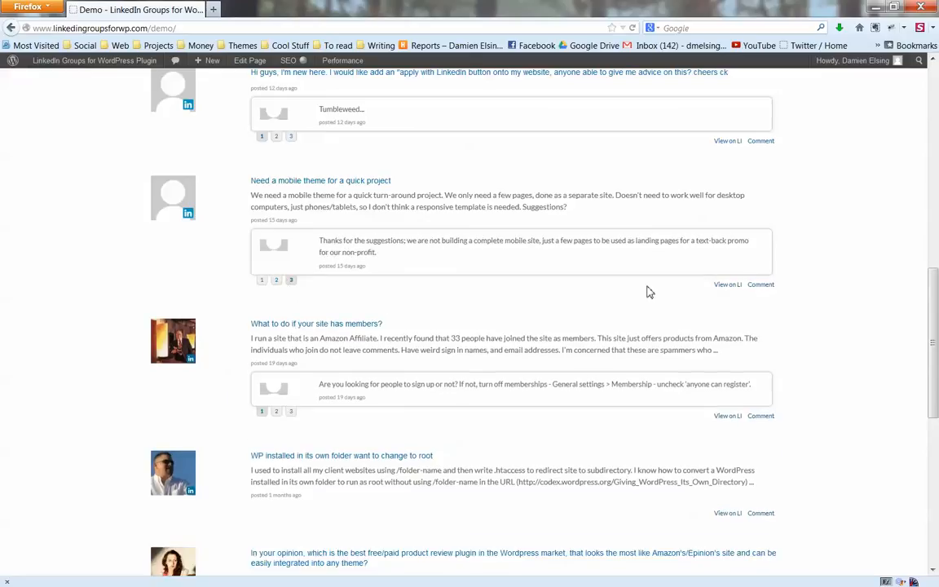
pyautogui.scroll(-3)
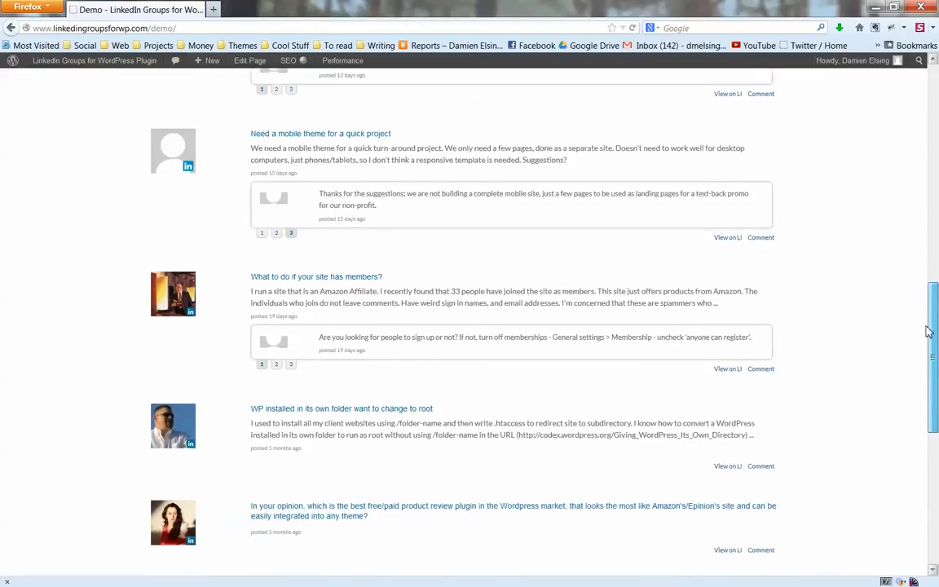
pyautogui.scroll(-3)
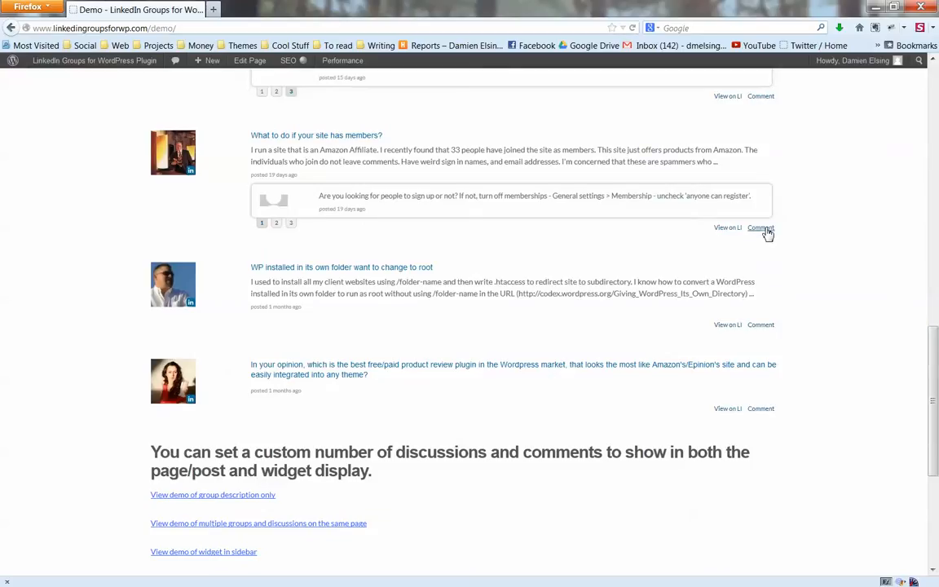
# Step: Return to the top of the Demo page to reach the DEMO submenu
pyautogui.click(760, 227)
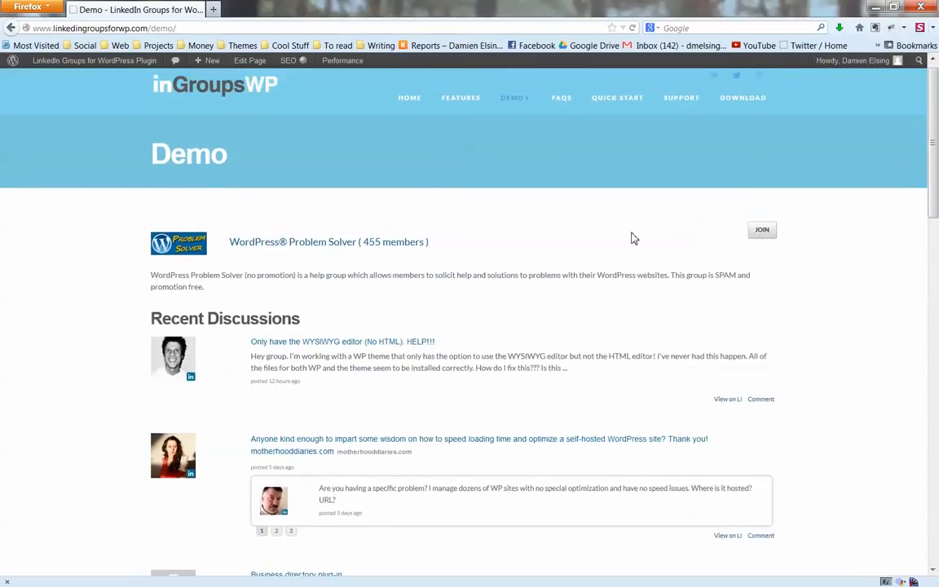
pyautogui.moveTo(481, 290)
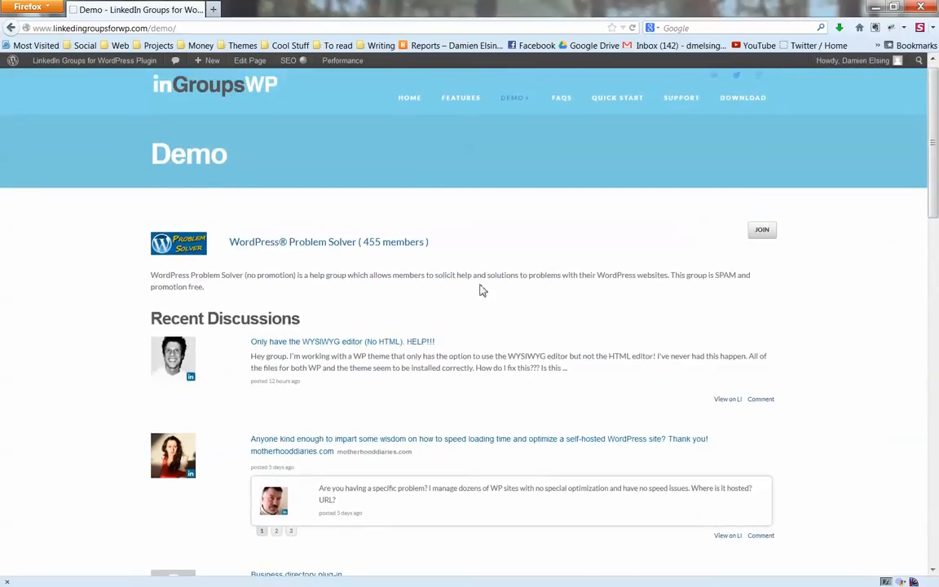
pyautogui.moveTo(636, 270)
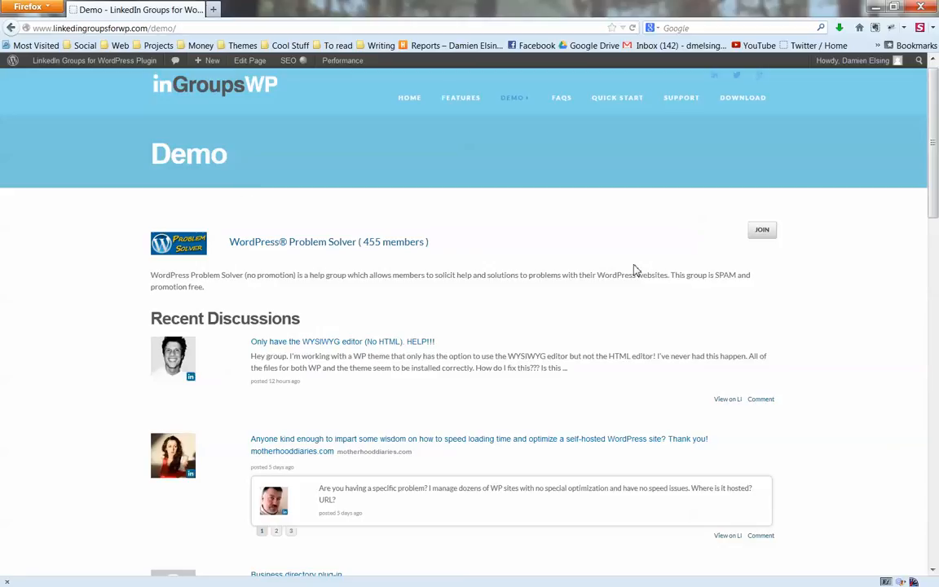
pyautogui.moveTo(514, 251)
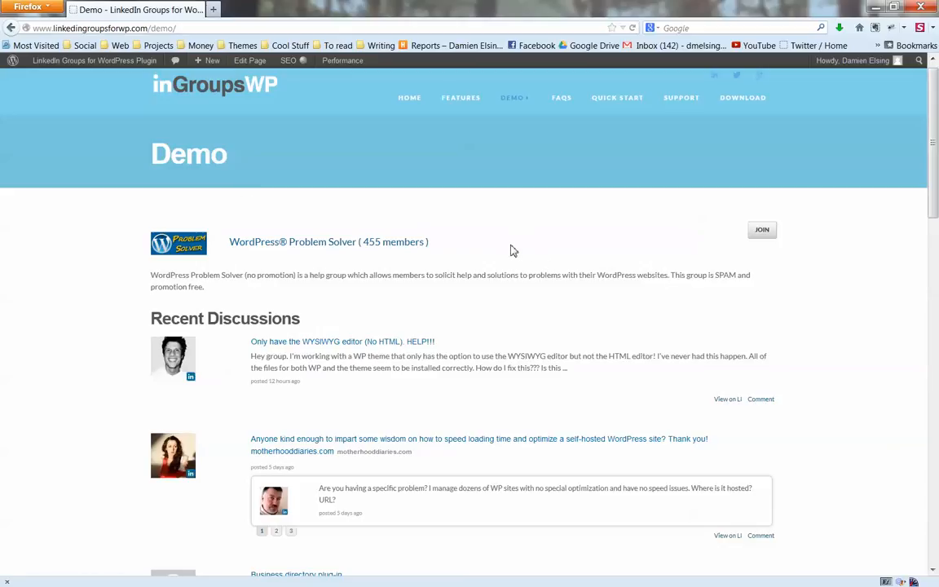
pyautogui.moveTo(907, 193)
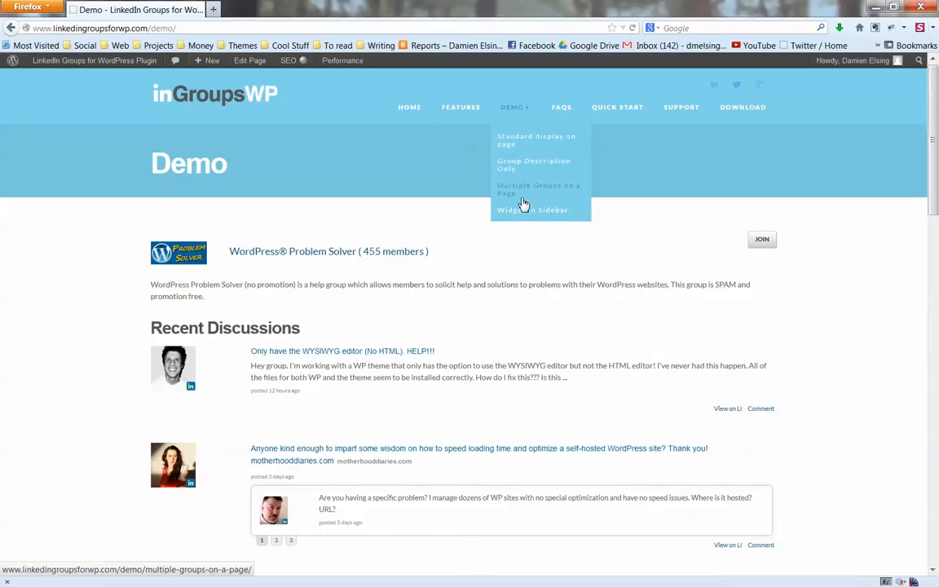
# Step: Open the Widget in Sidebar demo and scroll through its sidebar discussions example
pyautogui.click(531, 210)
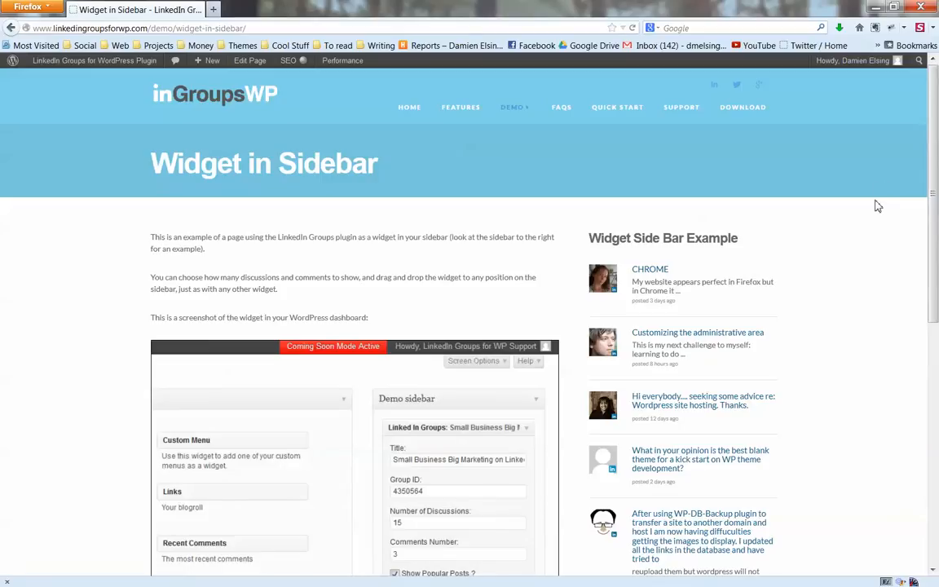
pyautogui.scroll(-3)
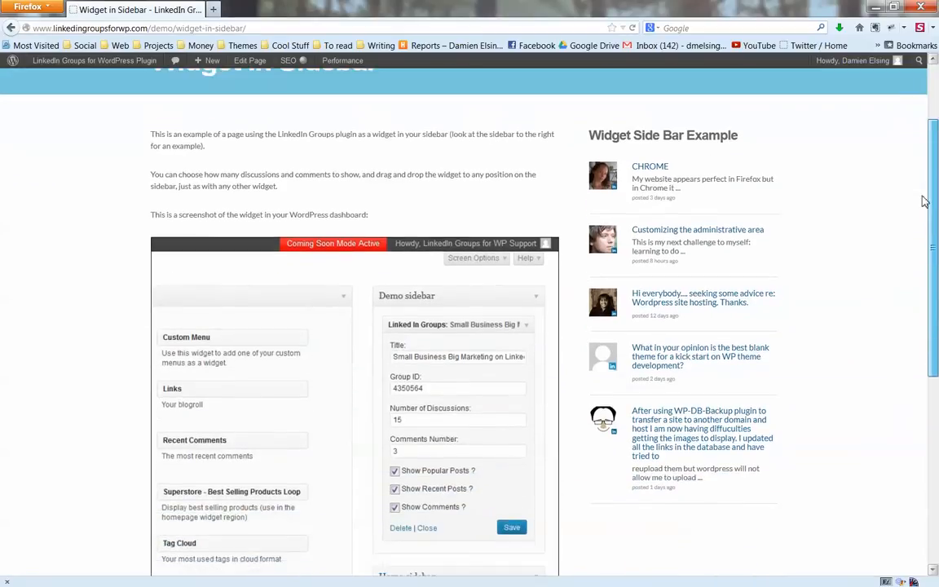
pyautogui.scroll(-3)
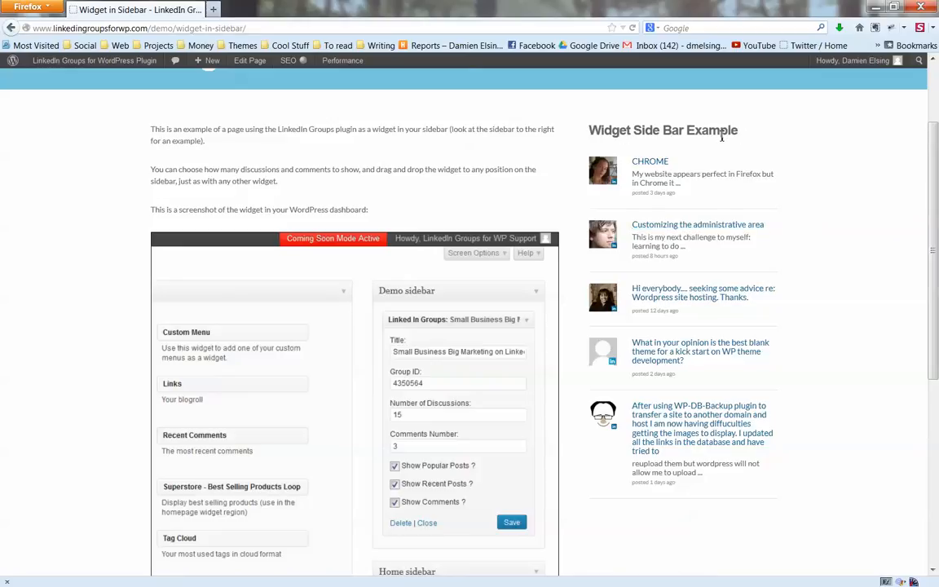
pyautogui.moveTo(656, 286)
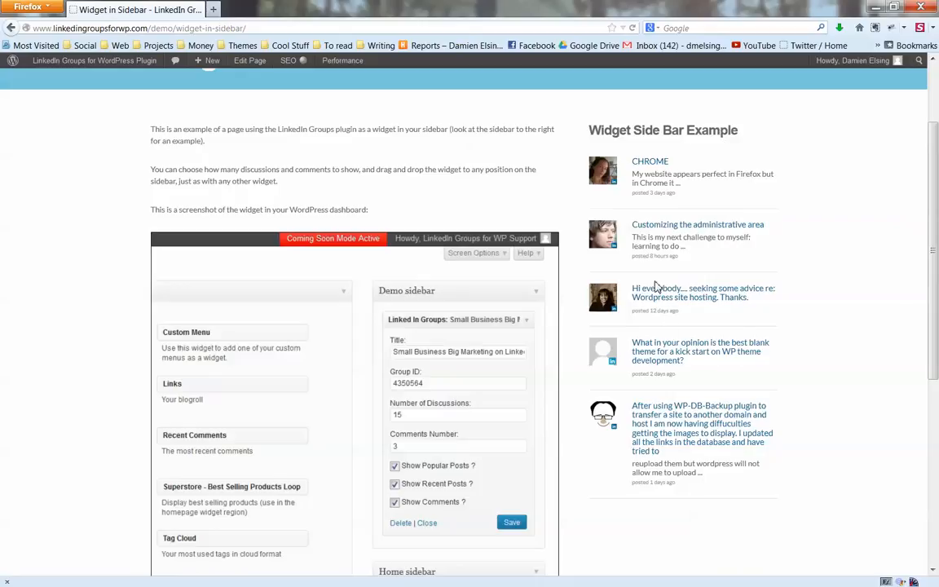
pyautogui.moveTo(698, 224)
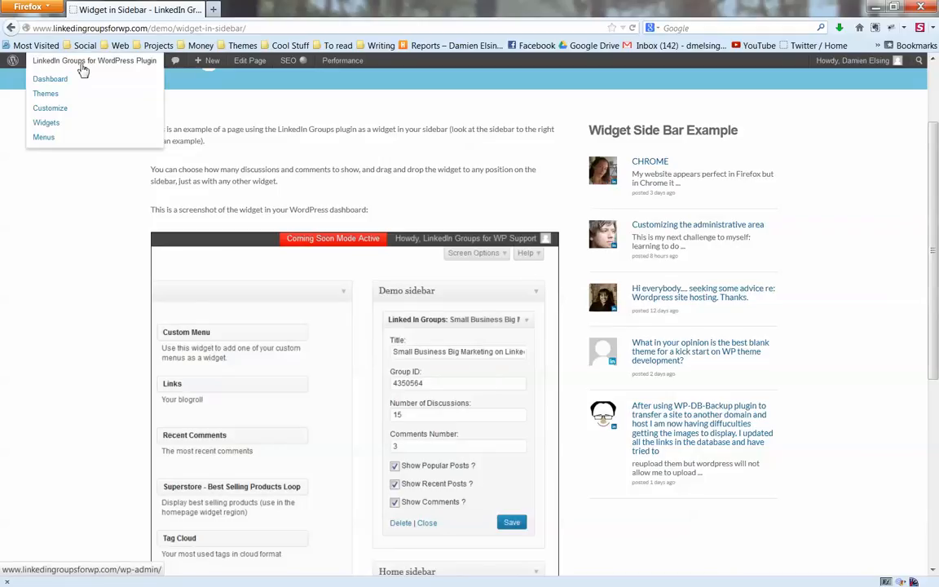
# Step: Go to the admin Dashboard, then LI Settings > LI Groups
pyautogui.click(50, 79)
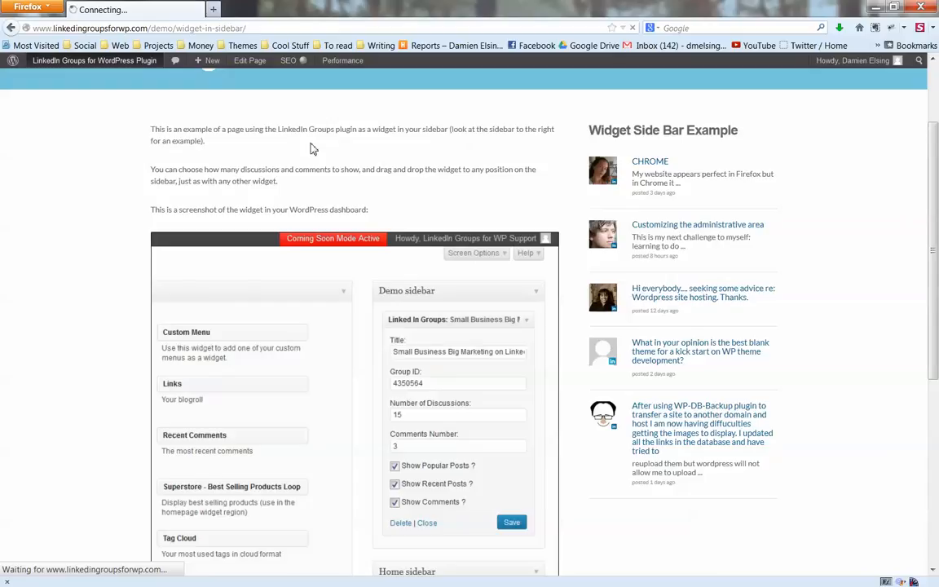
pyautogui.moveTo(438, 148)
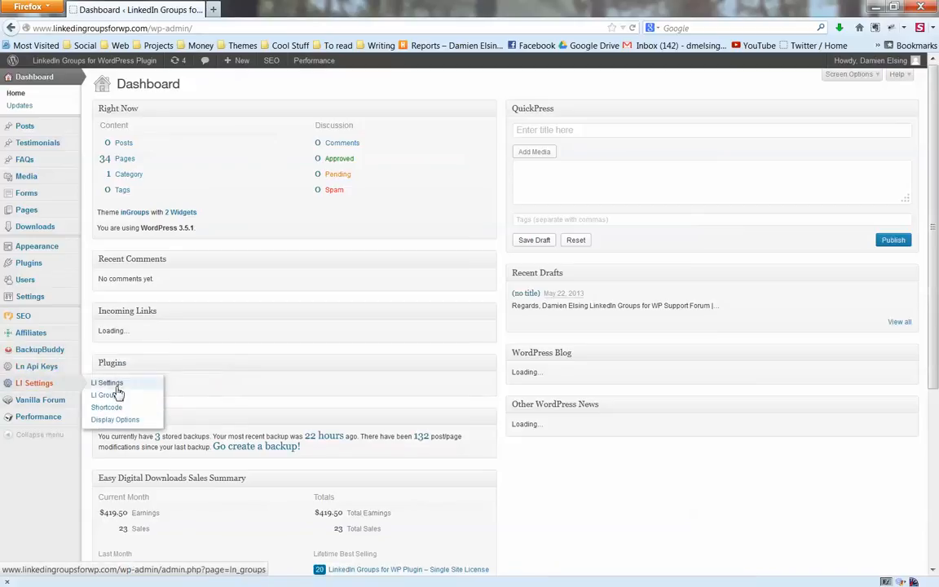
pyautogui.click(107, 382)
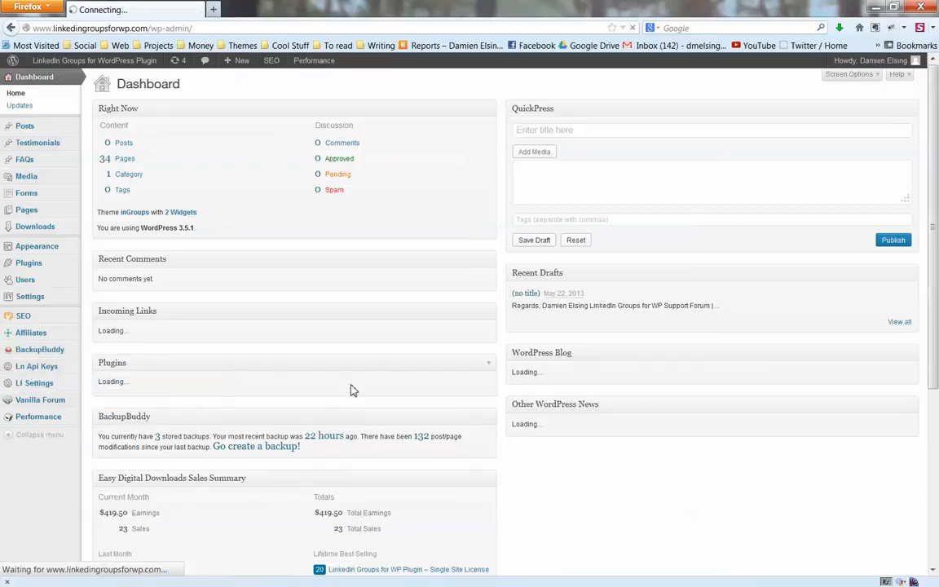
pyautogui.moveTo(349, 396)
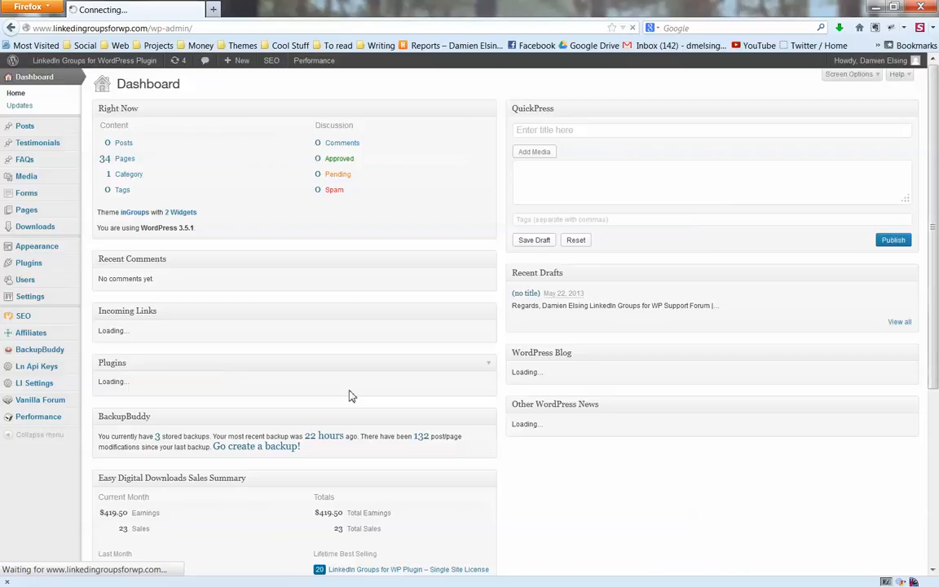
pyautogui.moveTo(348, 396)
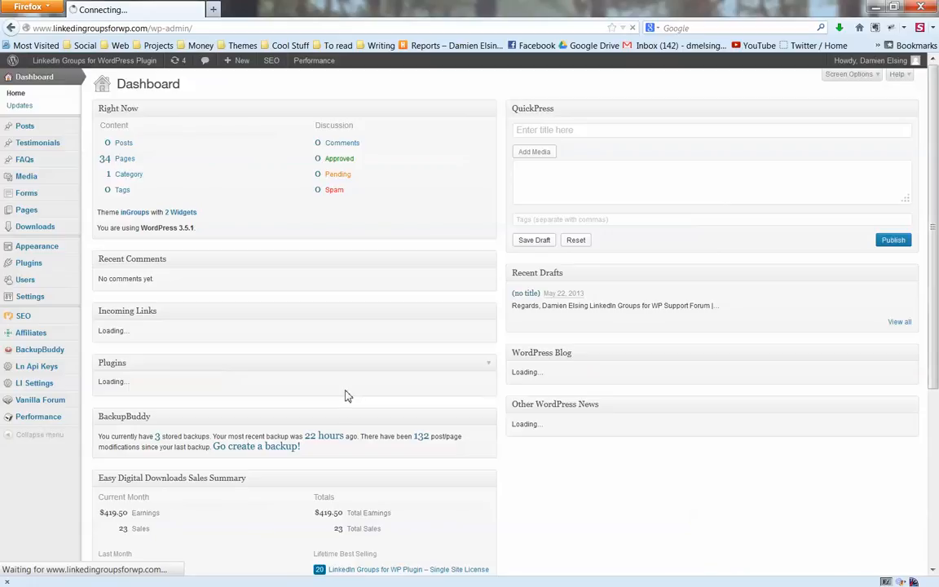
pyautogui.moveTo(273, 204)
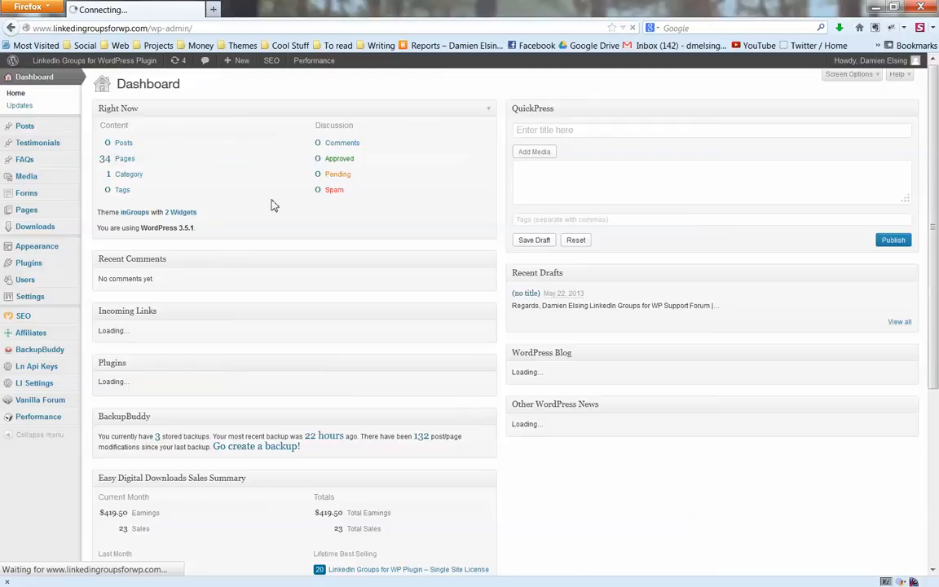
pyautogui.moveTo(434, 208)
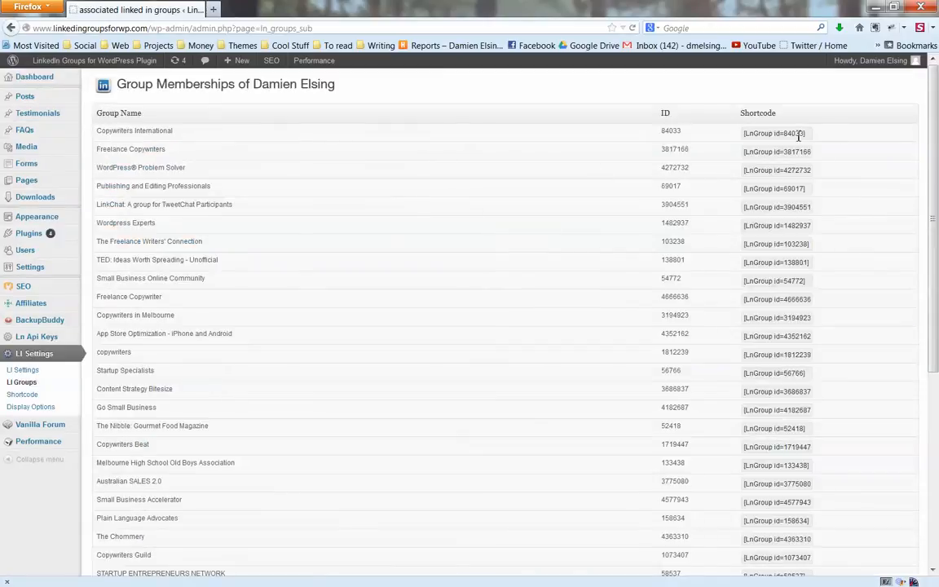
pyautogui.scroll(-3)
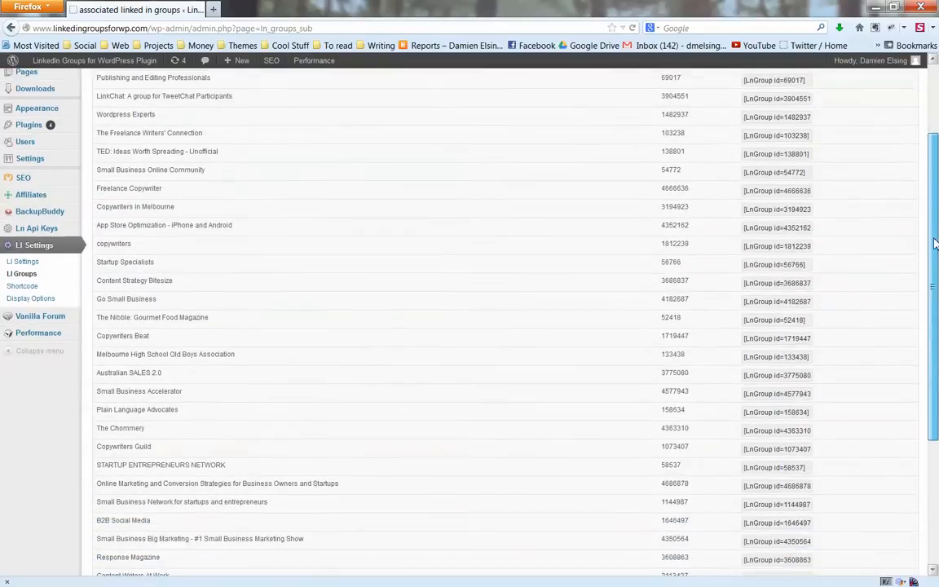
pyautogui.scroll(-3)
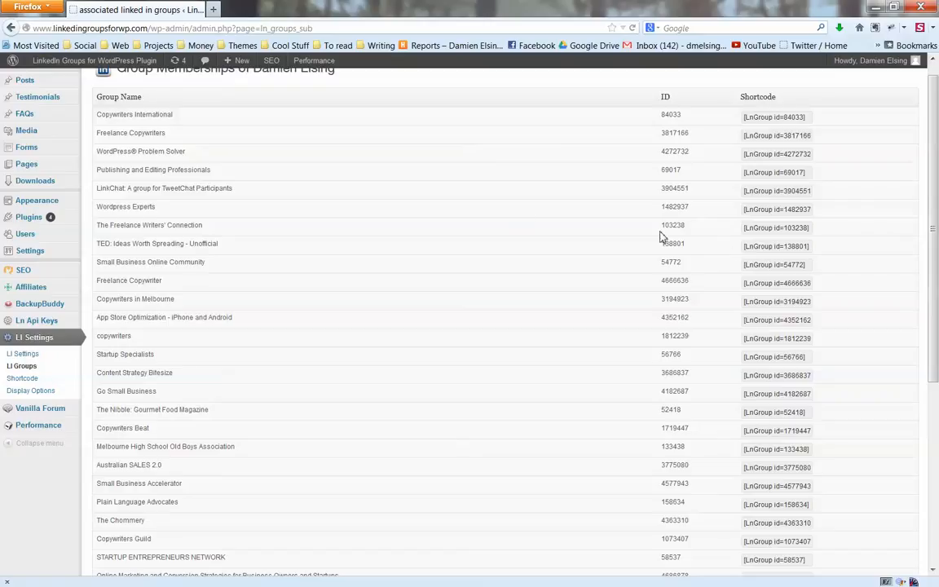
pyautogui.moveTo(191, 165)
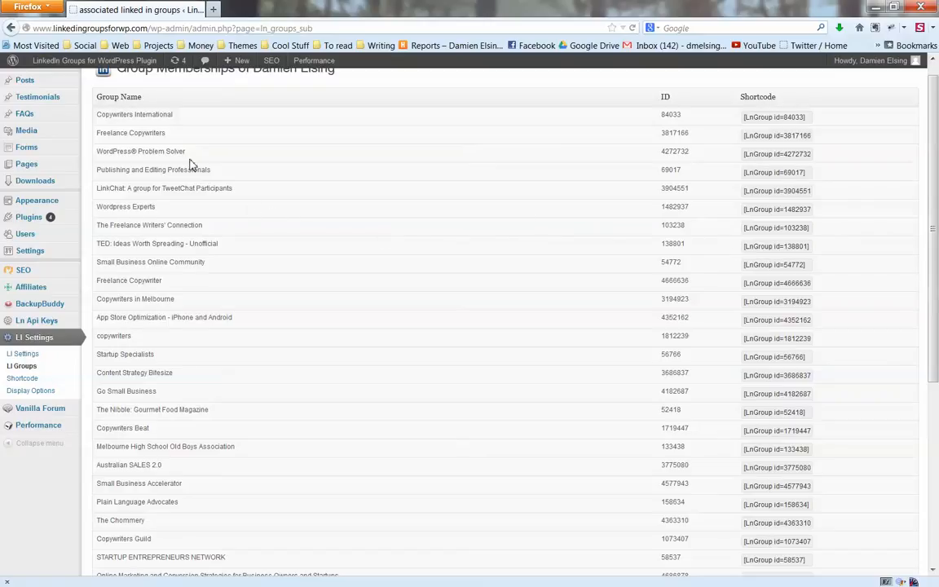
pyautogui.moveTo(792, 169)
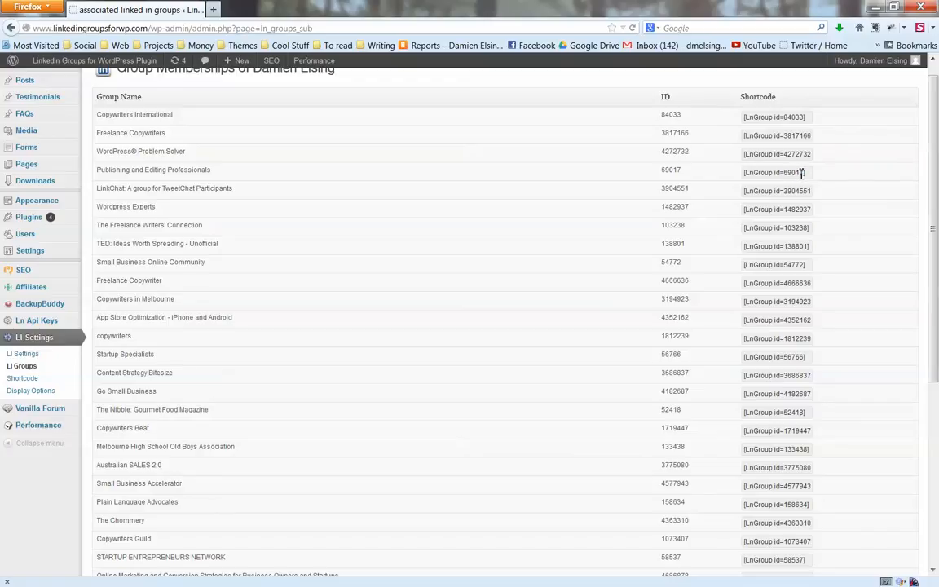
pyautogui.scroll(-3)
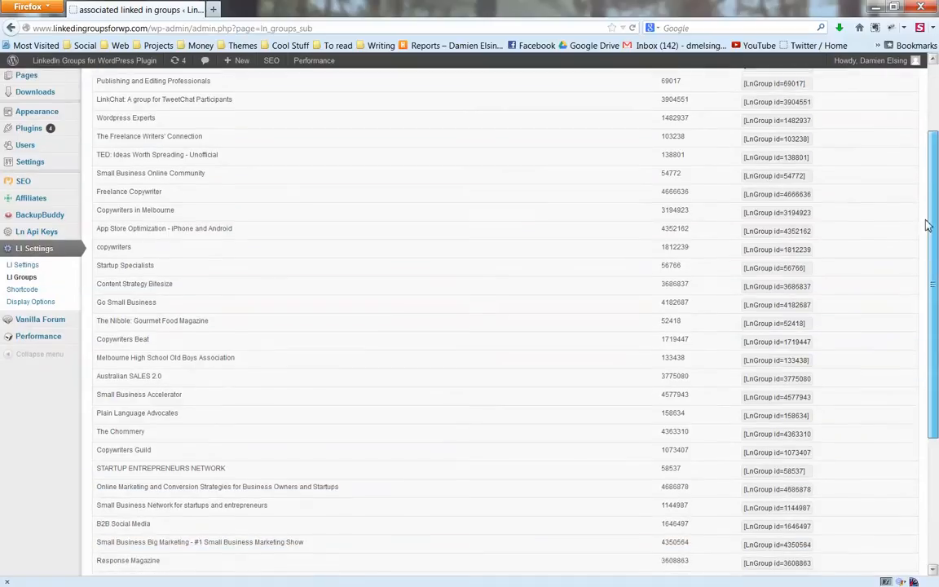
pyautogui.scroll(-3)
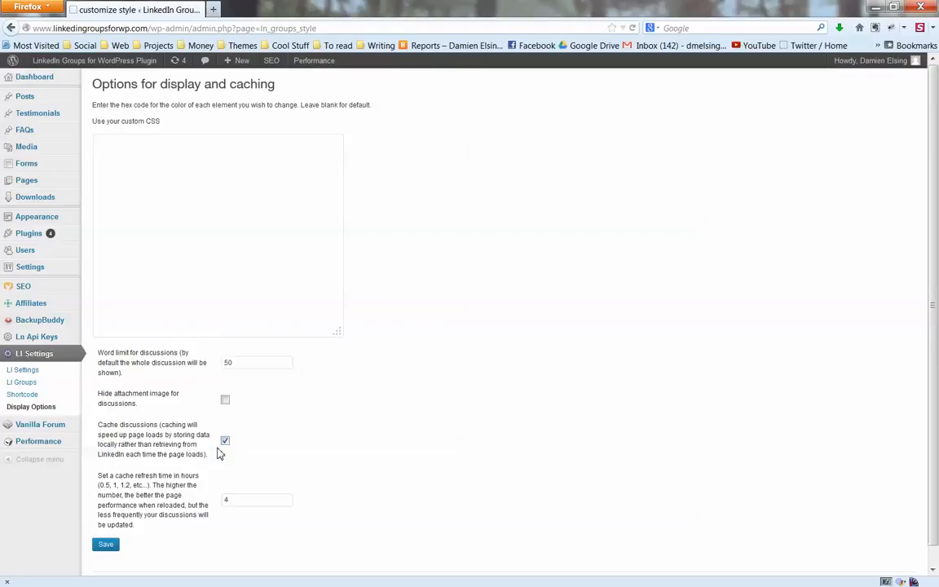
pyautogui.moveTo(222, 454)
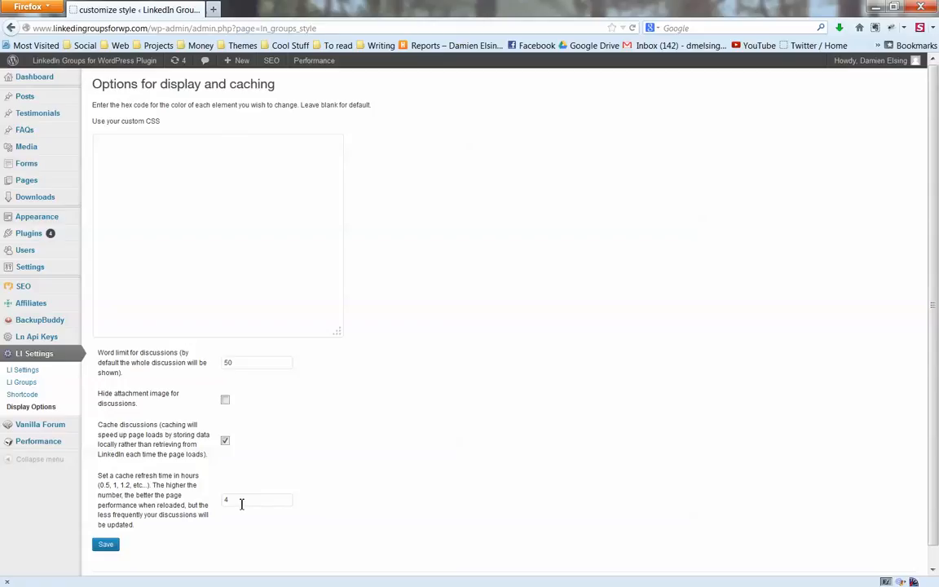
pyautogui.moveTo(229, 483)
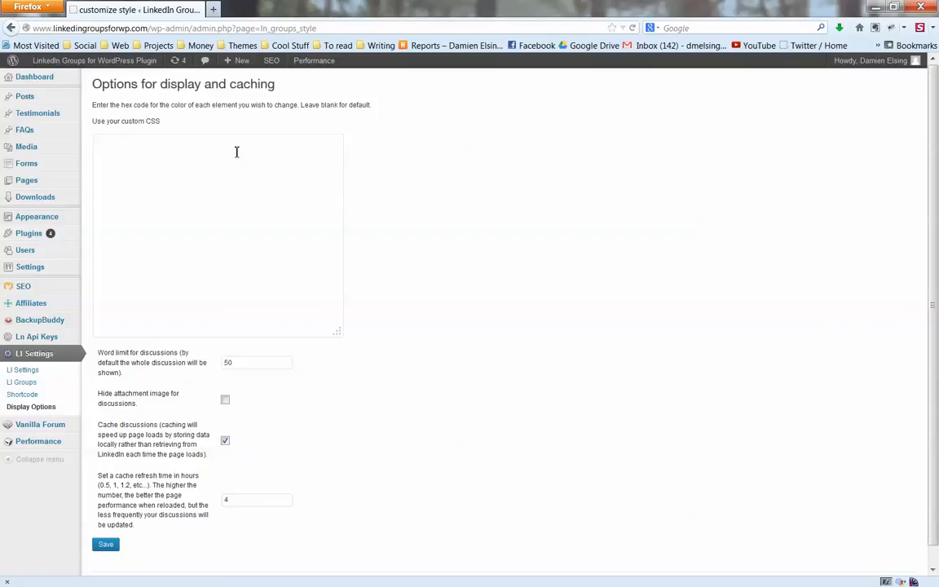
pyautogui.moveTo(644, 273)
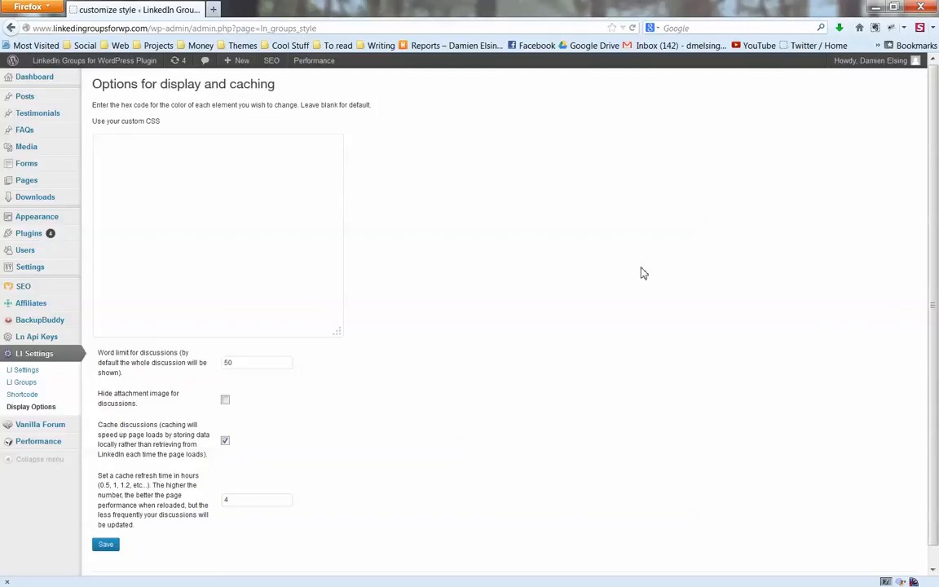
pyautogui.moveTo(729, 292)
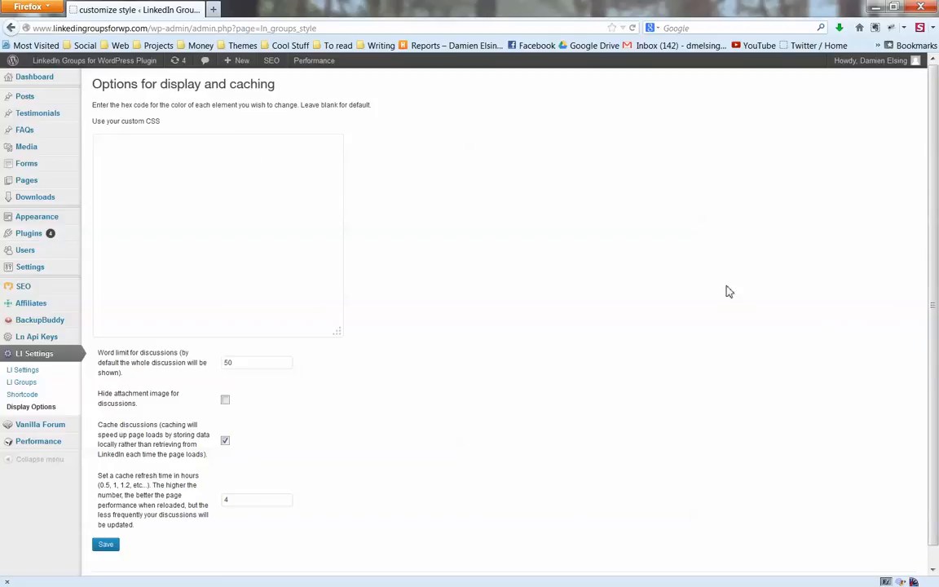